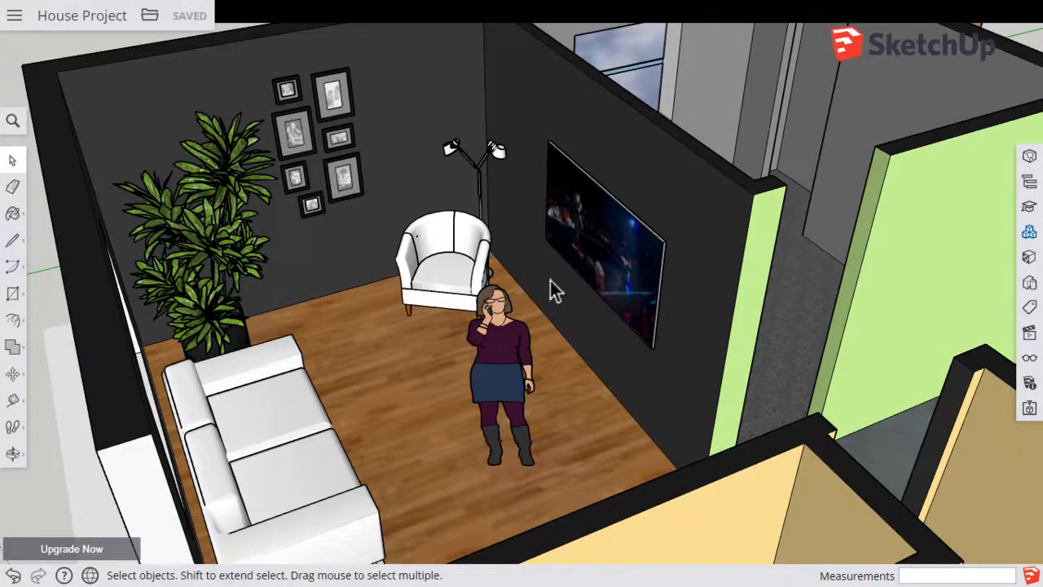
pyautogui.moveTo(395, 241)
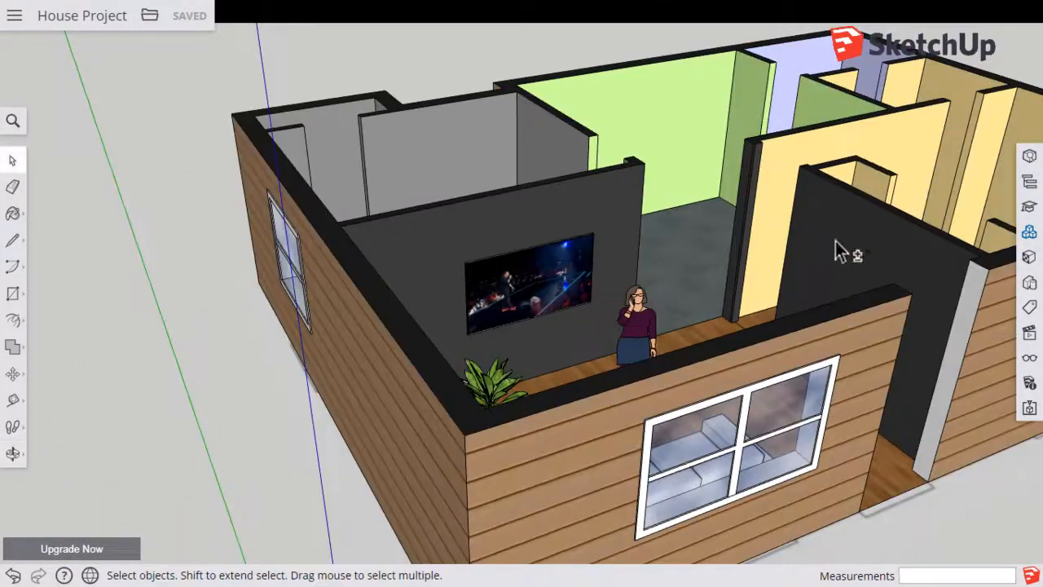
# Step: Orbit over the house, then search the 3D Warehouse components for 'bed'
pyautogui.moveTo(839, 245); pyautogui.dragTo(546, 392)
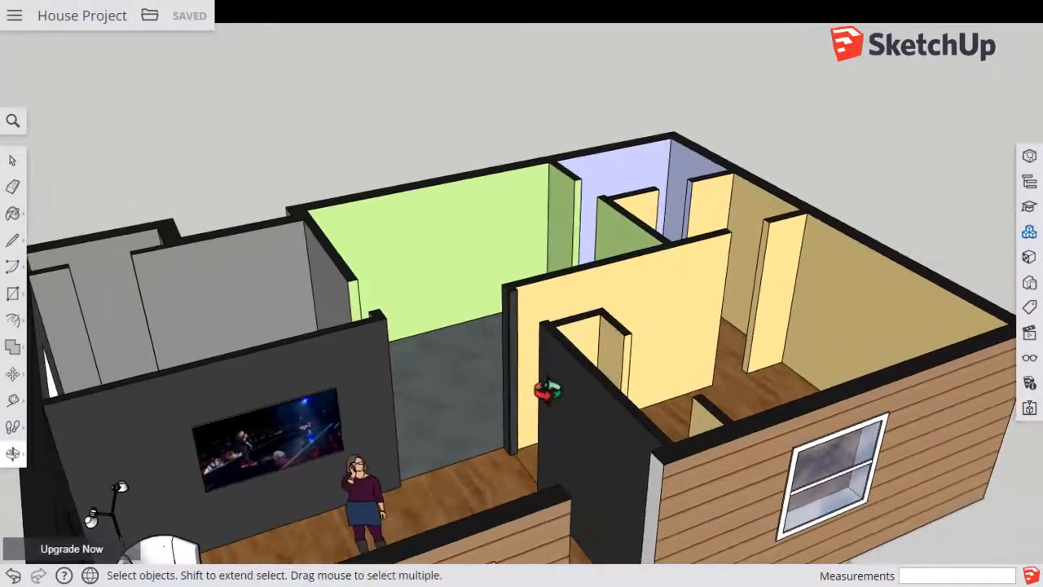
pyautogui.moveTo(546, 391); pyautogui.dragTo(725, 346)
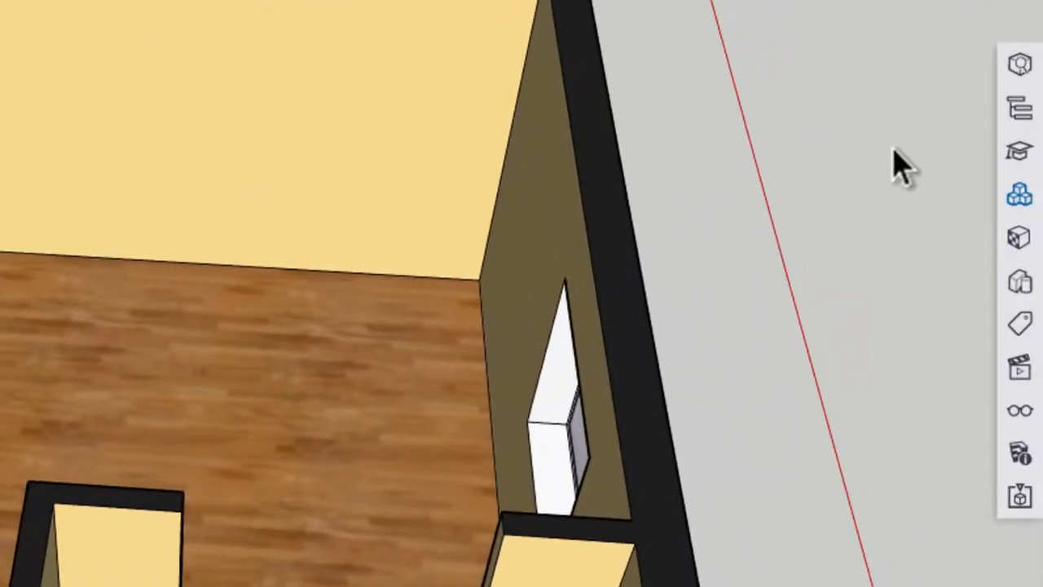
pyautogui.moveTo(1020, 194)
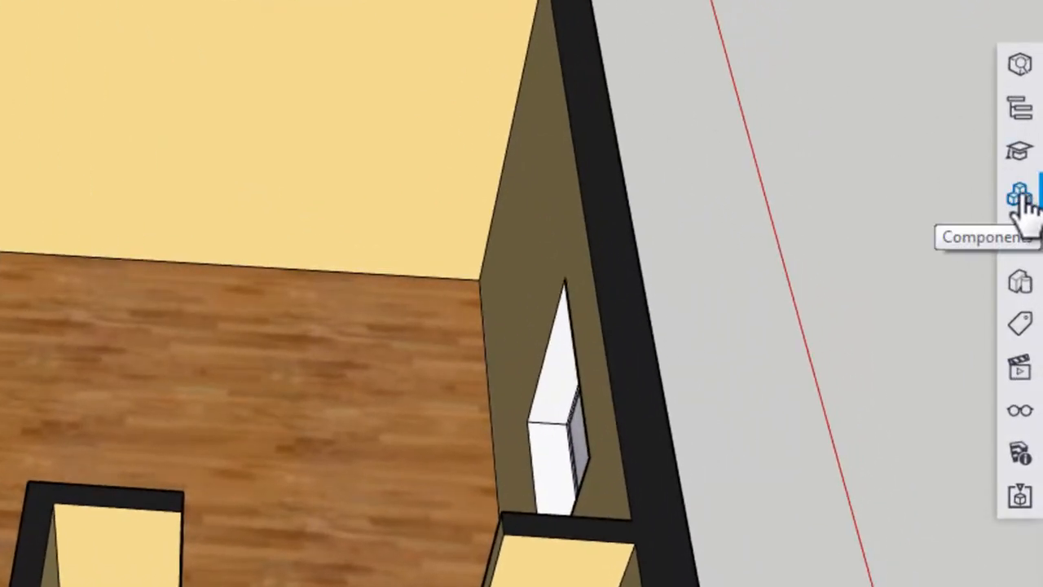
pyautogui.click(1020, 189)
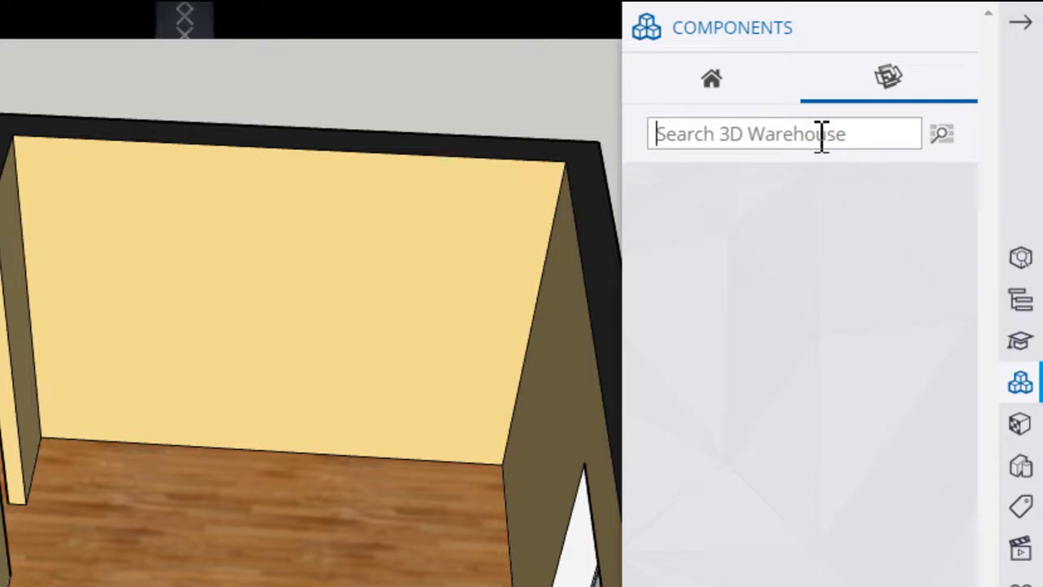
pyautogui.write('bed')
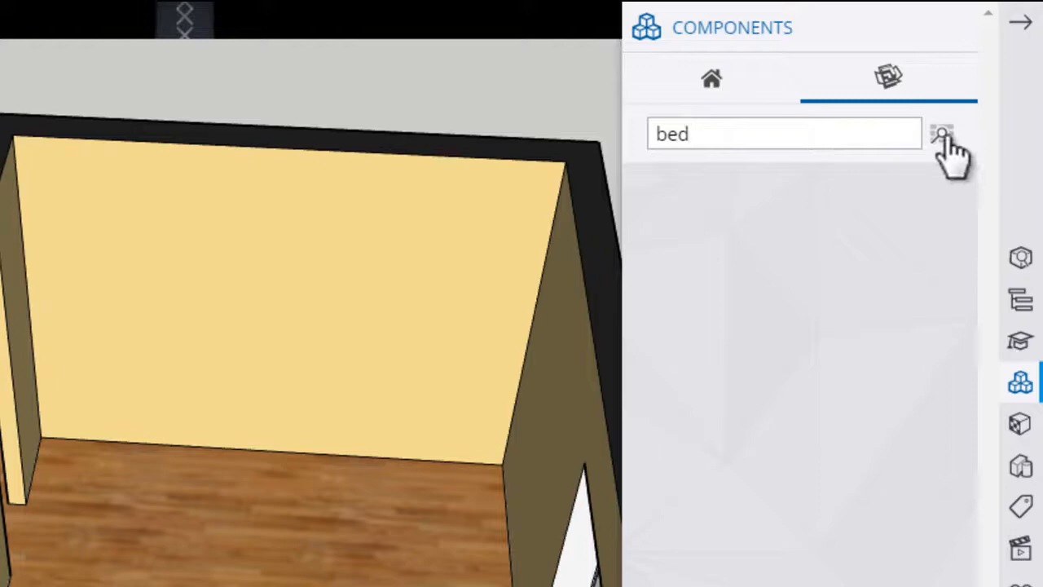
pyautogui.click(941, 133)
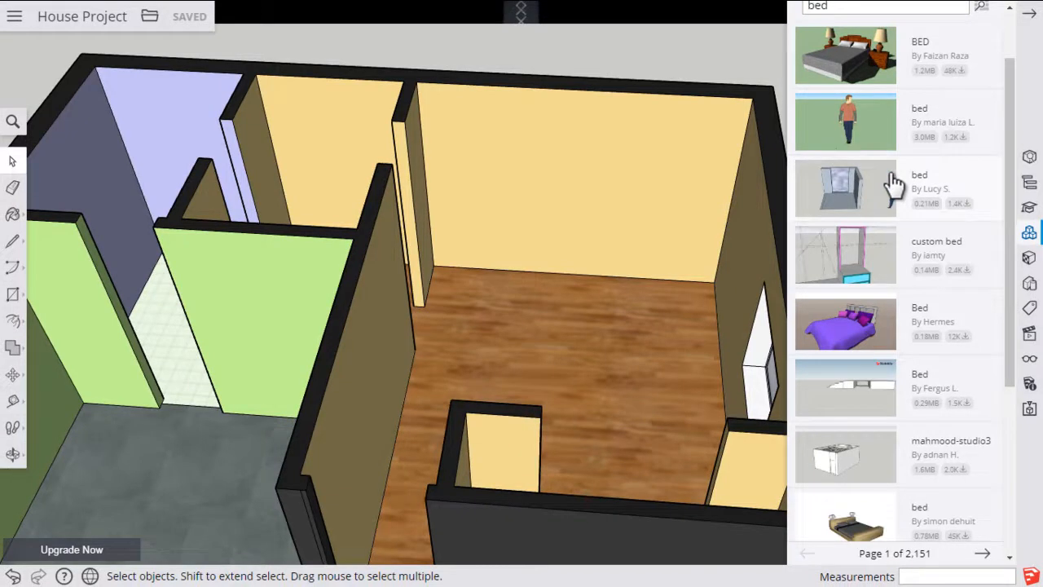
# Step: Scroll through the bed results and advance to page 2
pyautogui.scroll(-3)
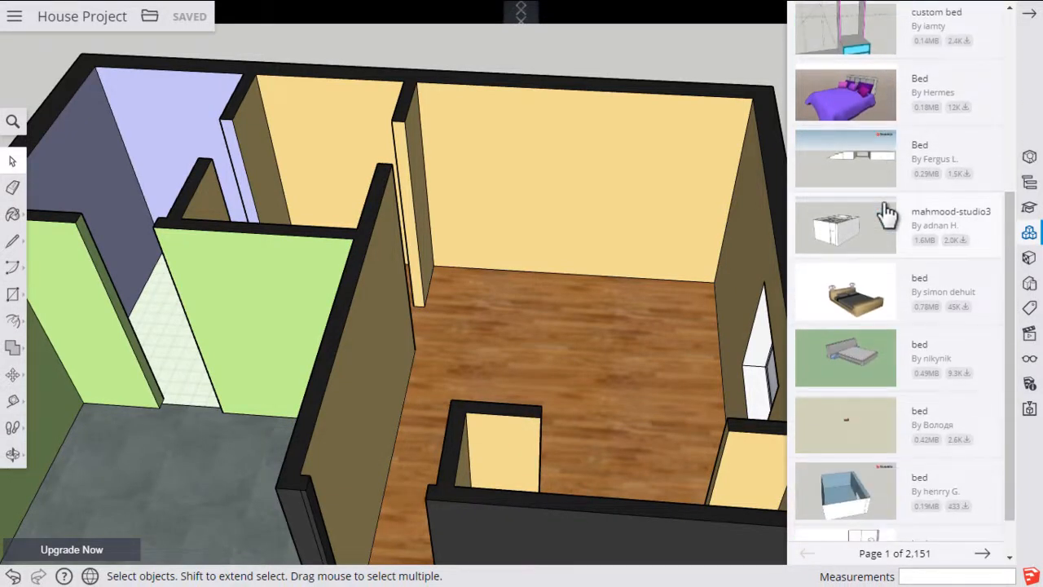
pyautogui.scroll(-3)
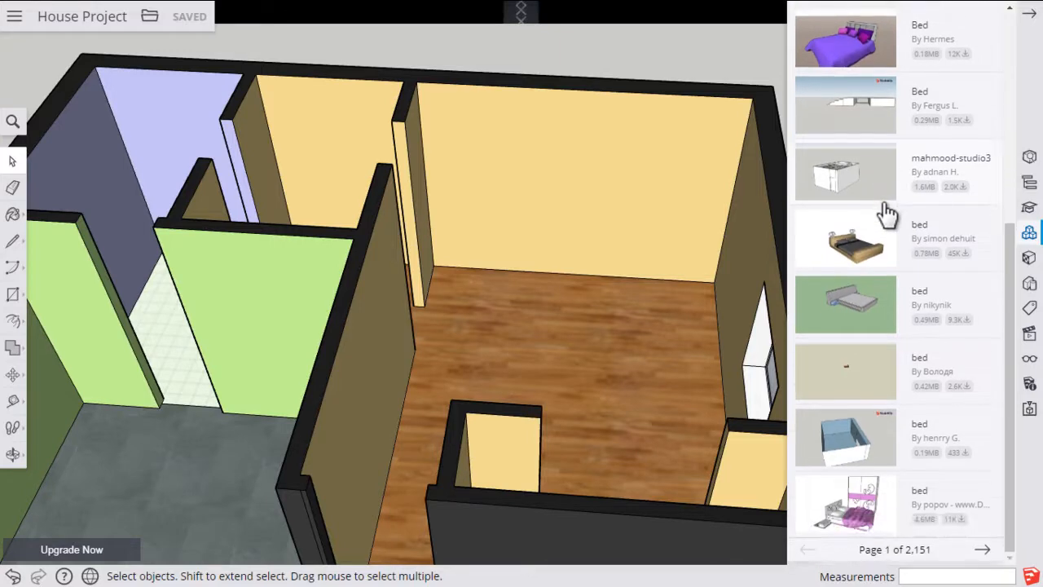
pyautogui.moveTo(856, 267)
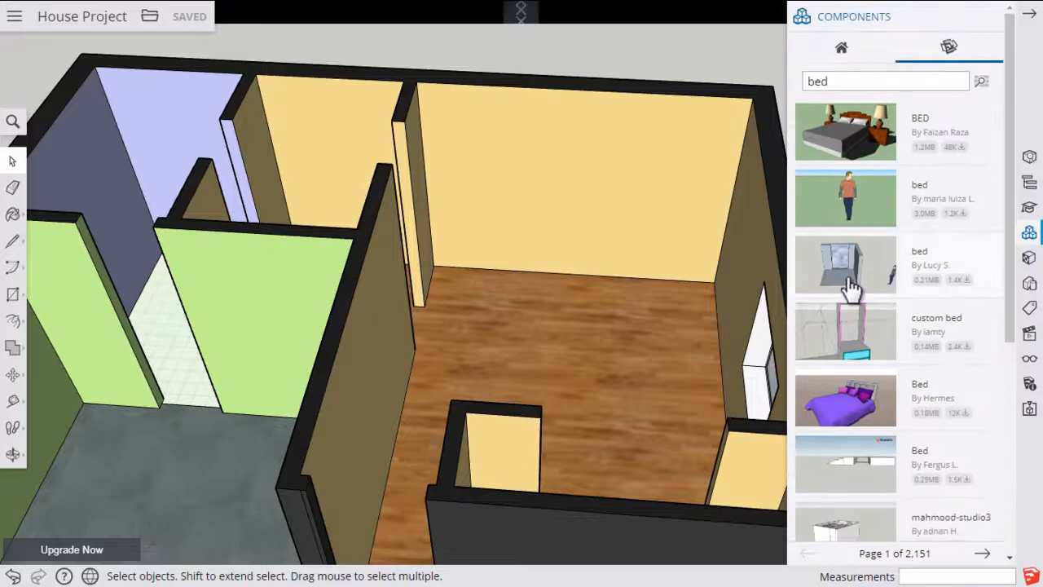
pyautogui.scroll(-3)
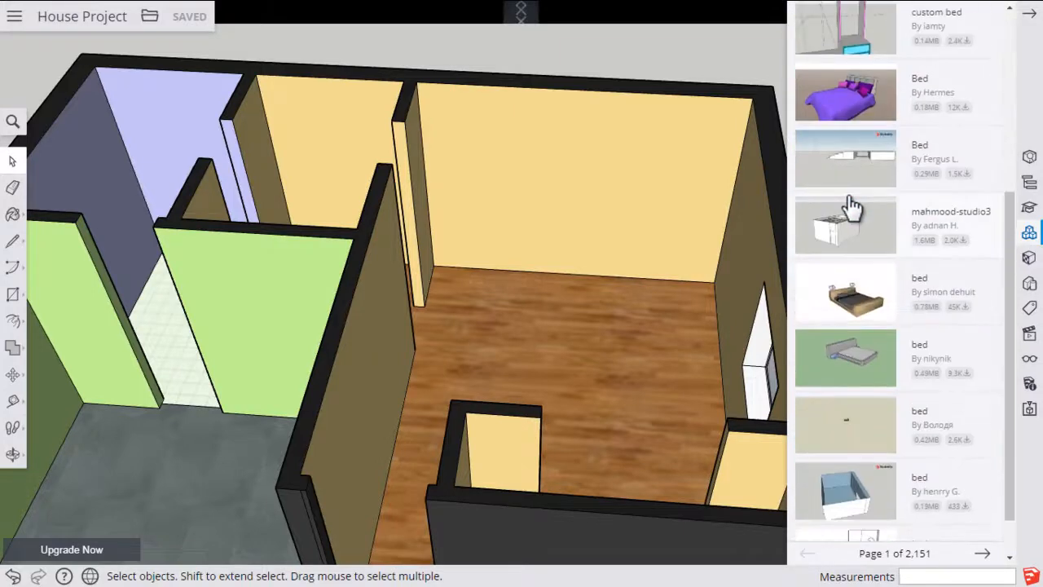
pyautogui.scroll(-3)
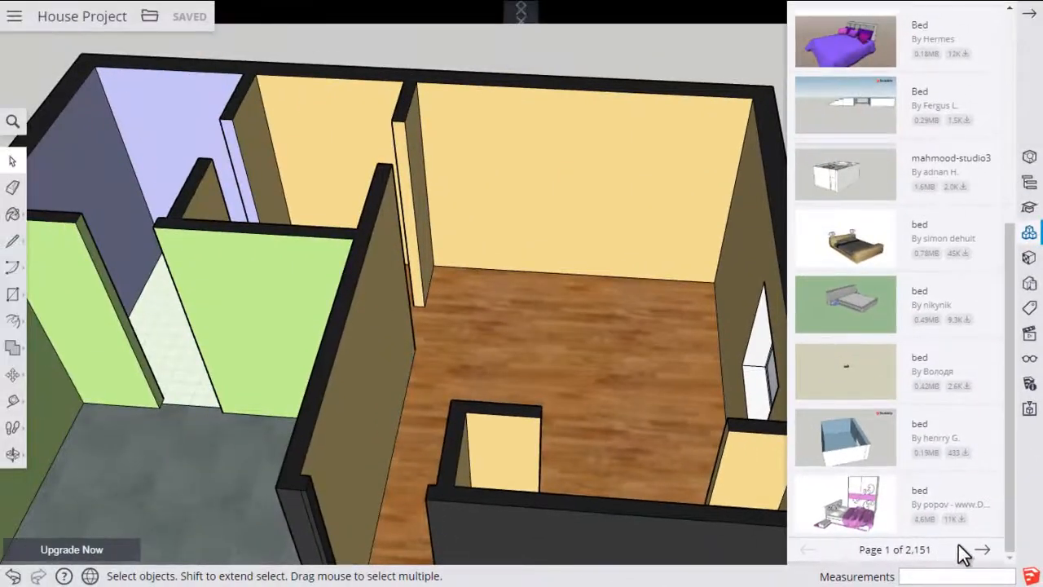
pyautogui.click(984, 550)
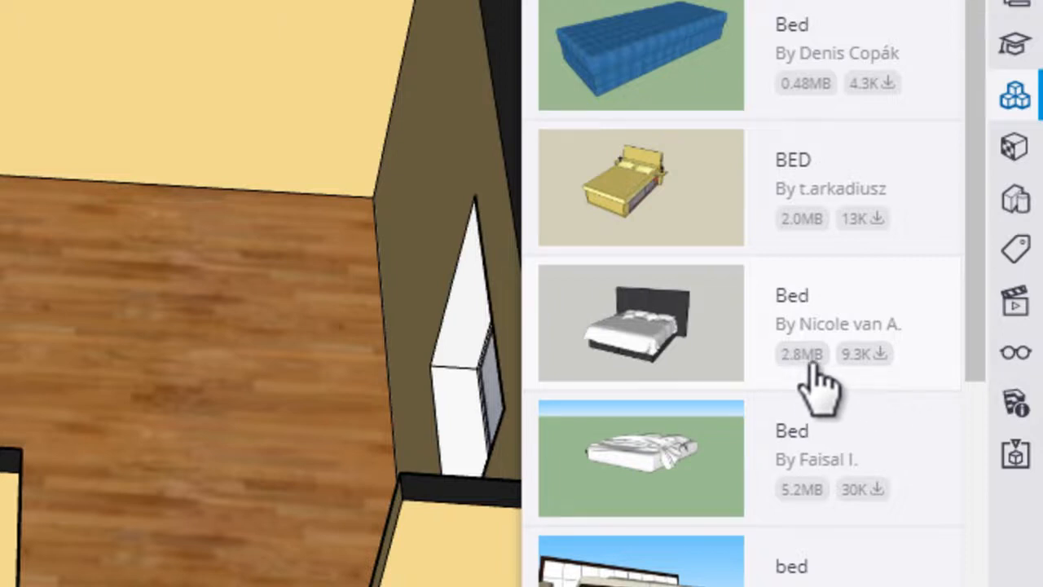
pyautogui.moveTo(790, 400)
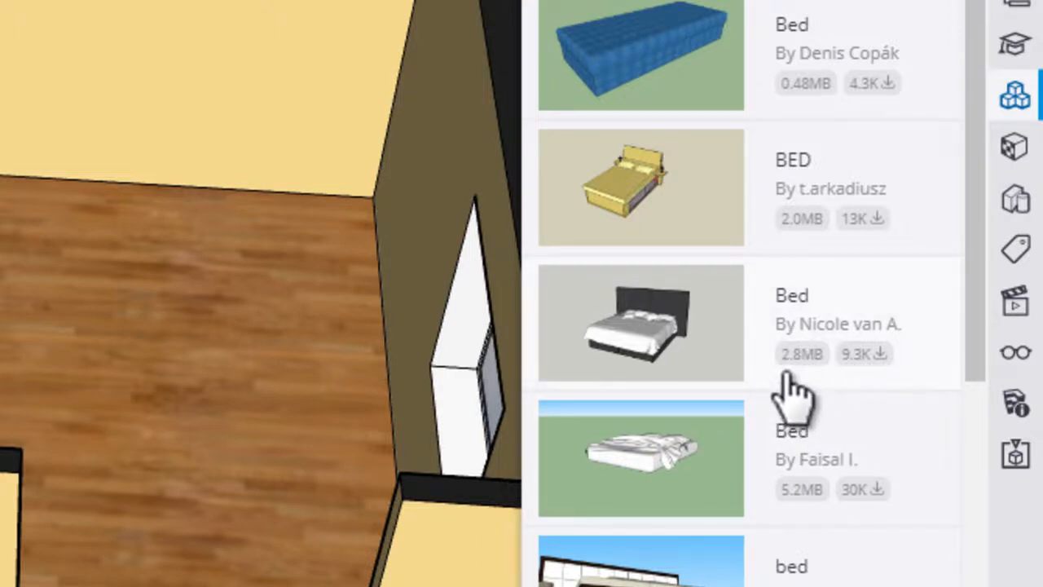
pyautogui.moveTo(831, 517)
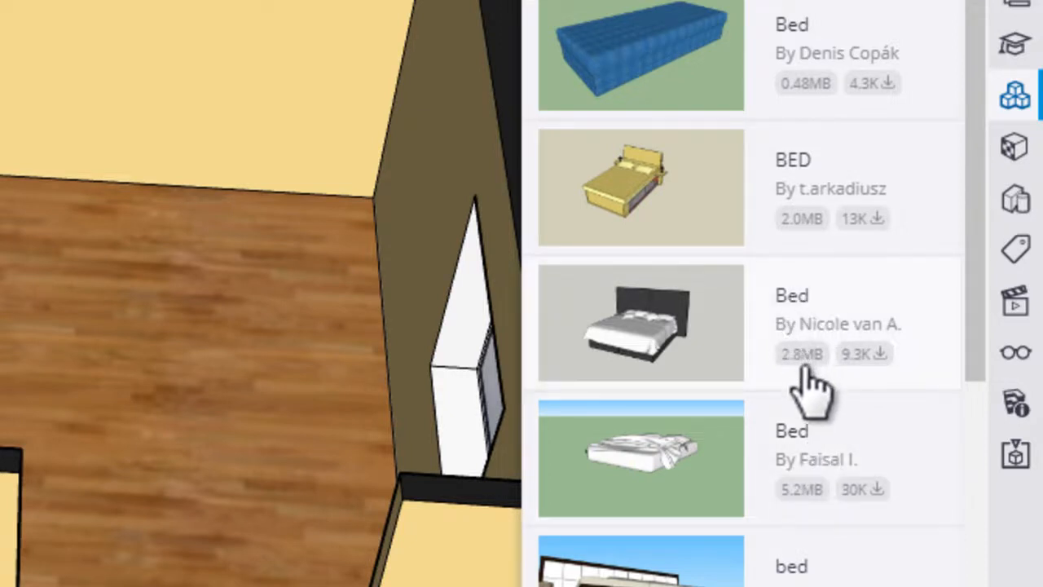
pyautogui.moveTo(644, 343)
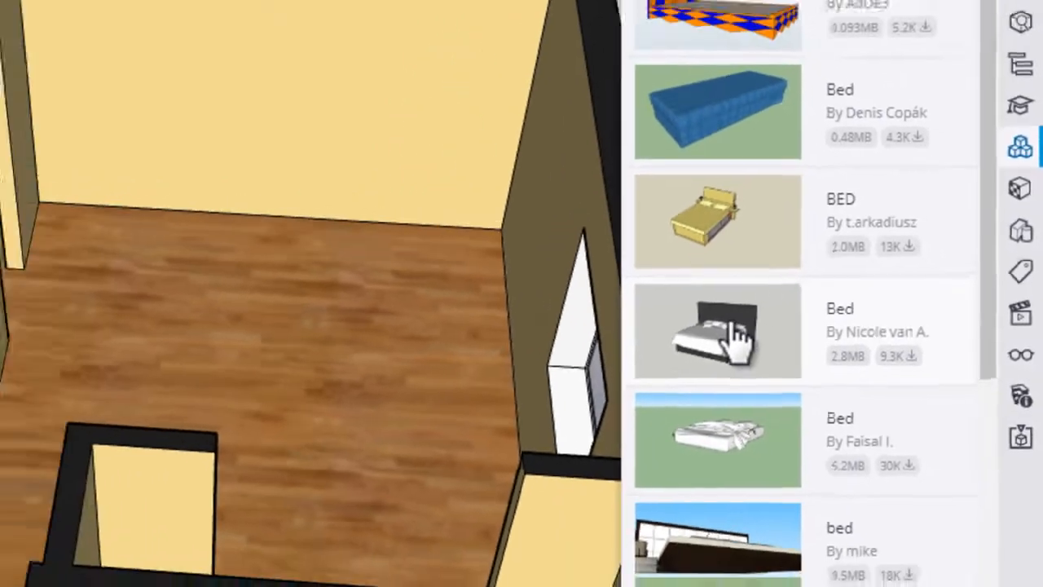
pyautogui.click(717, 330)
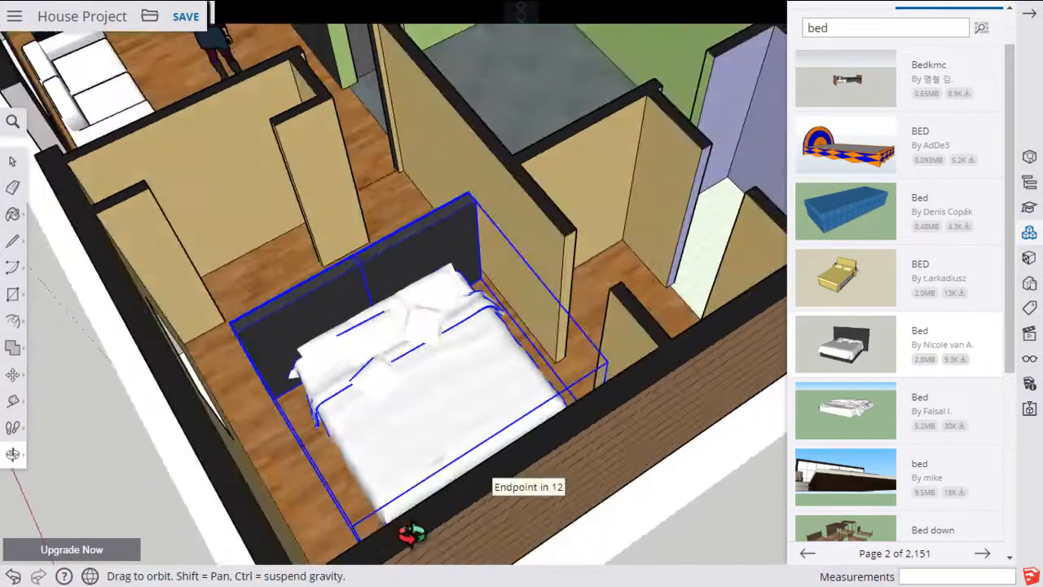
pyautogui.moveTo(415, 533); pyautogui.dragTo(709, 475)
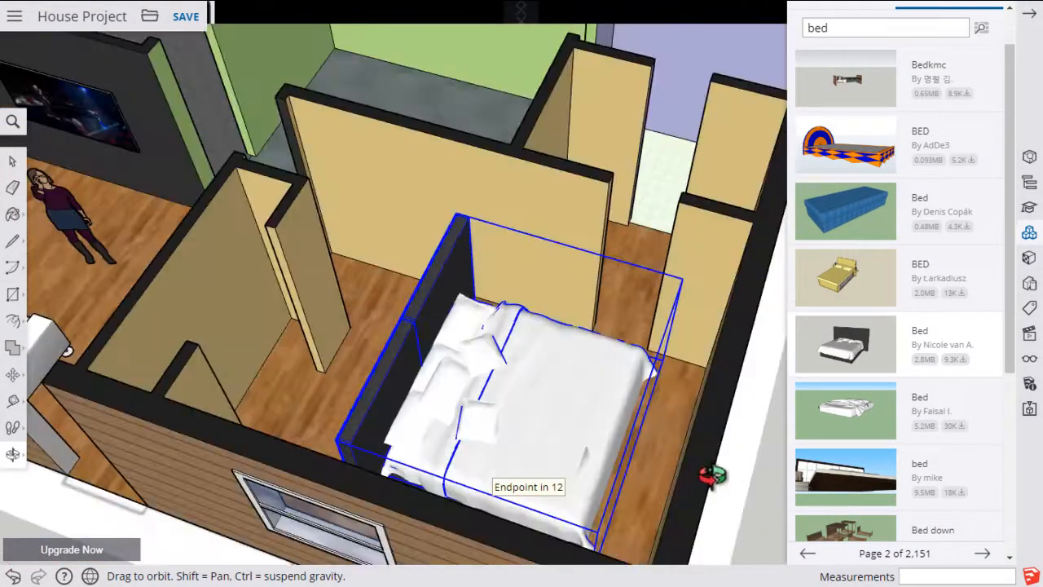
pyautogui.moveTo(713, 477); pyautogui.dragTo(713, 505)
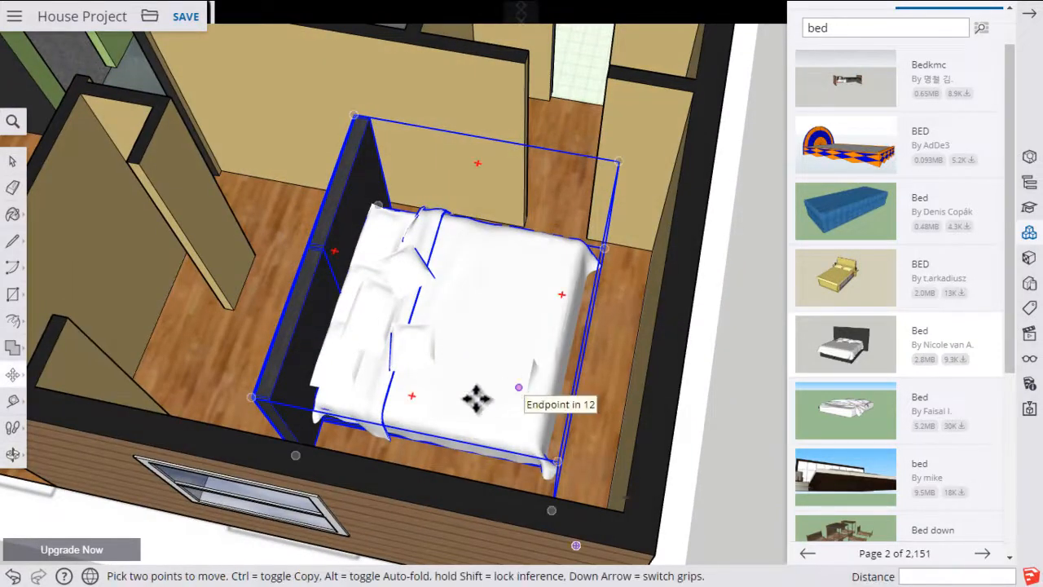
pyautogui.moveTo(533, 330)
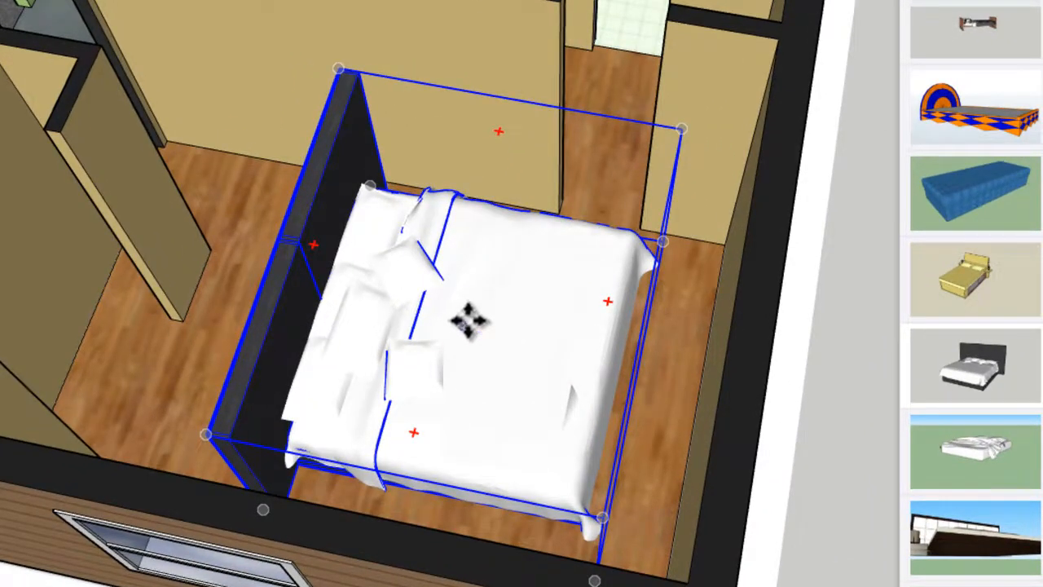
pyautogui.moveTo(468, 320)
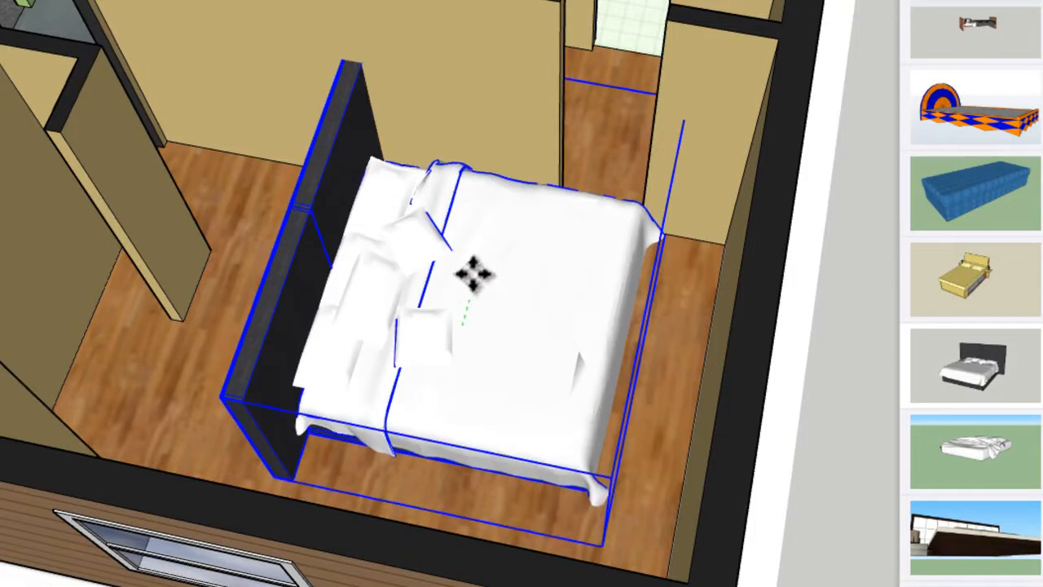
# Step: Move the bed toward the back wall, then slide it toward the right wall
pyautogui.moveTo(477, 278); pyautogui.dragTo(484, 240)
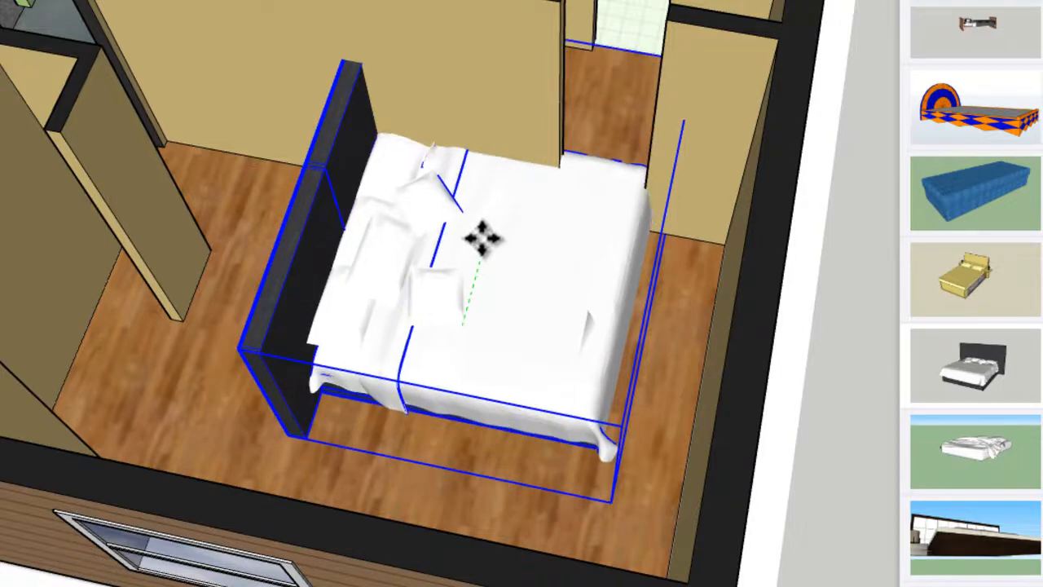
pyautogui.moveTo(483, 239); pyautogui.dragTo(469, 309)
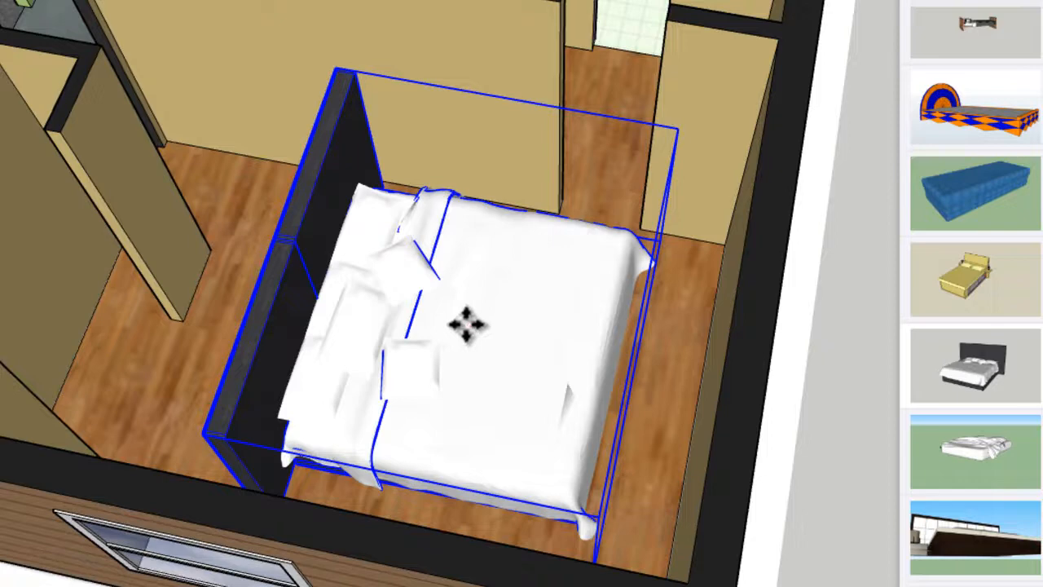
pyautogui.moveTo(468, 326); pyautogui.dragTo(522, 334)
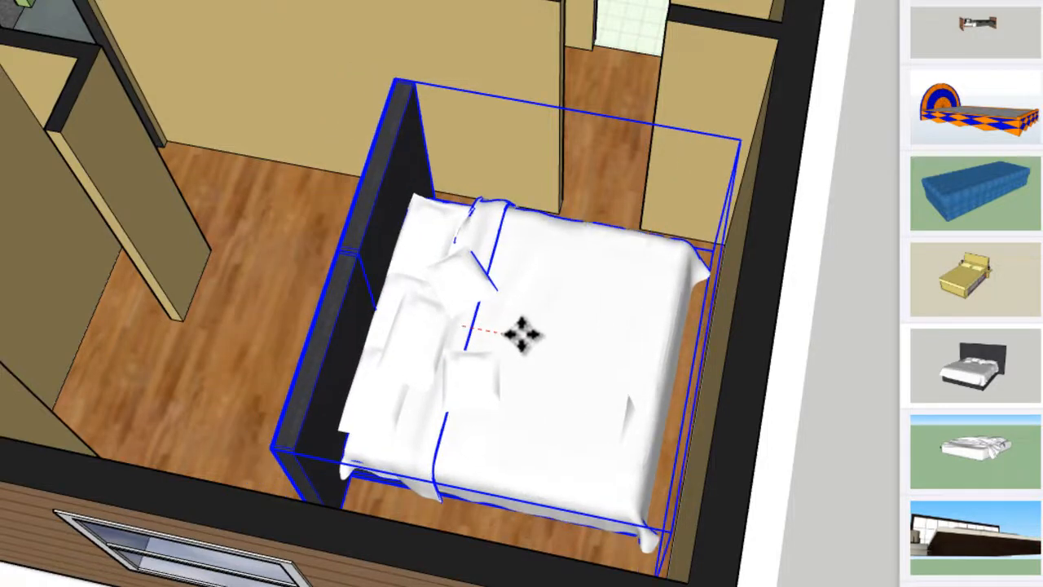
pyautogui.moveTo(523, 332); pyautogui.dragTo(539, 334)
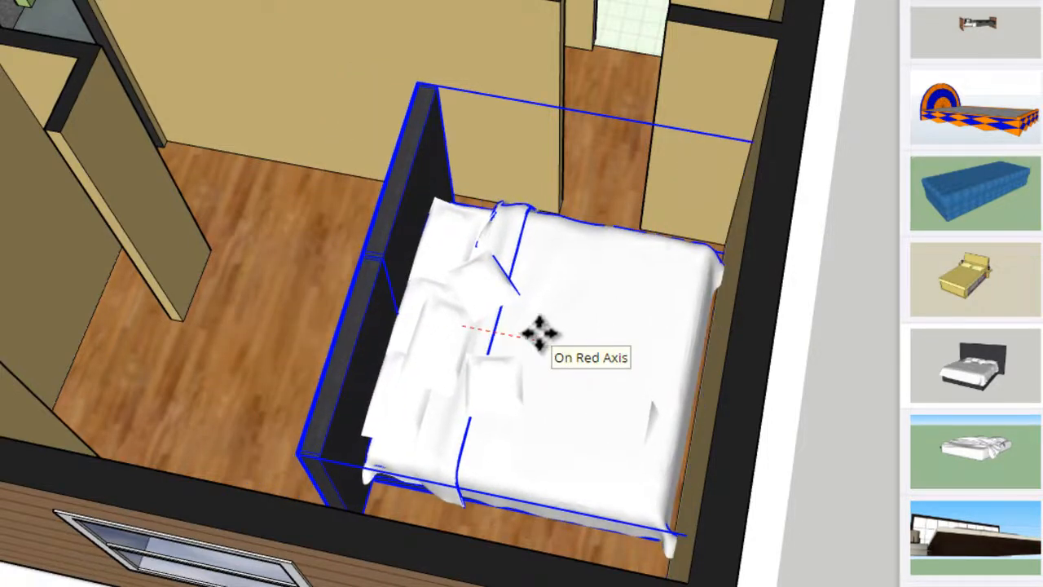
pyautogui.moveTo(538, 330); pyautogui.dragTo(538, 335)
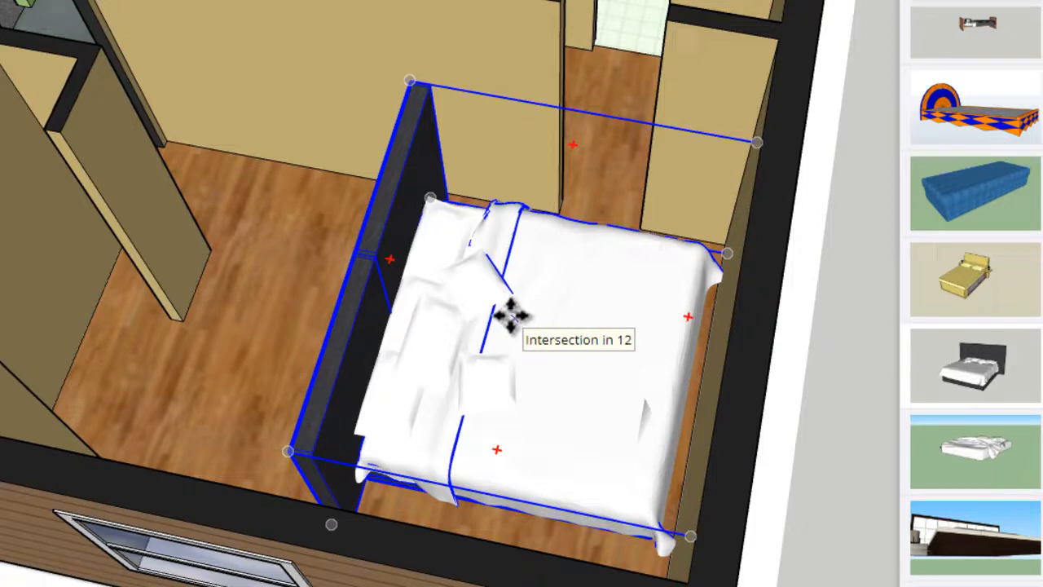
pyautogui.moveTo(391, 342)
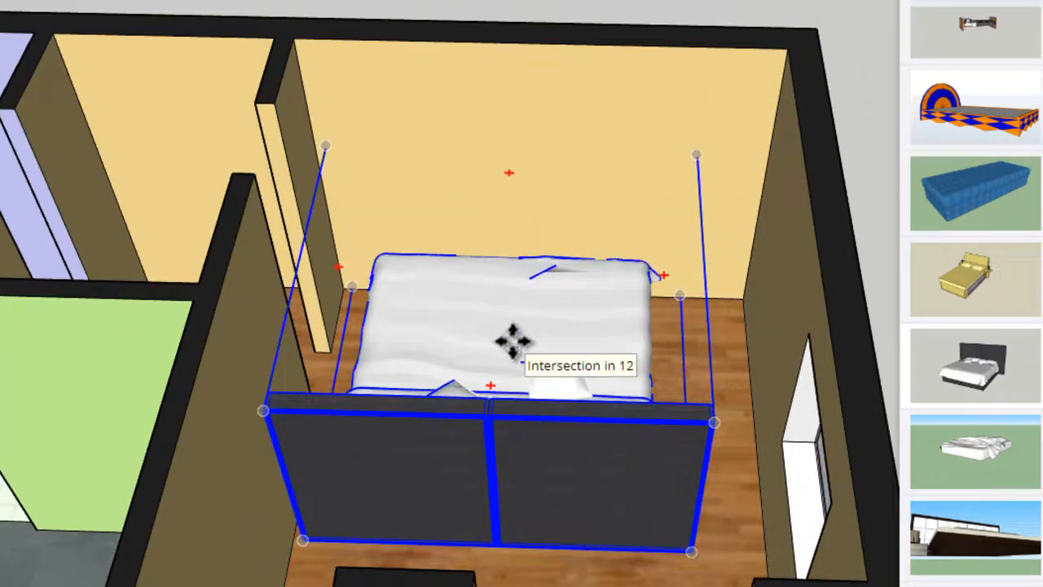
pyautogui.moveTo(892, 256)
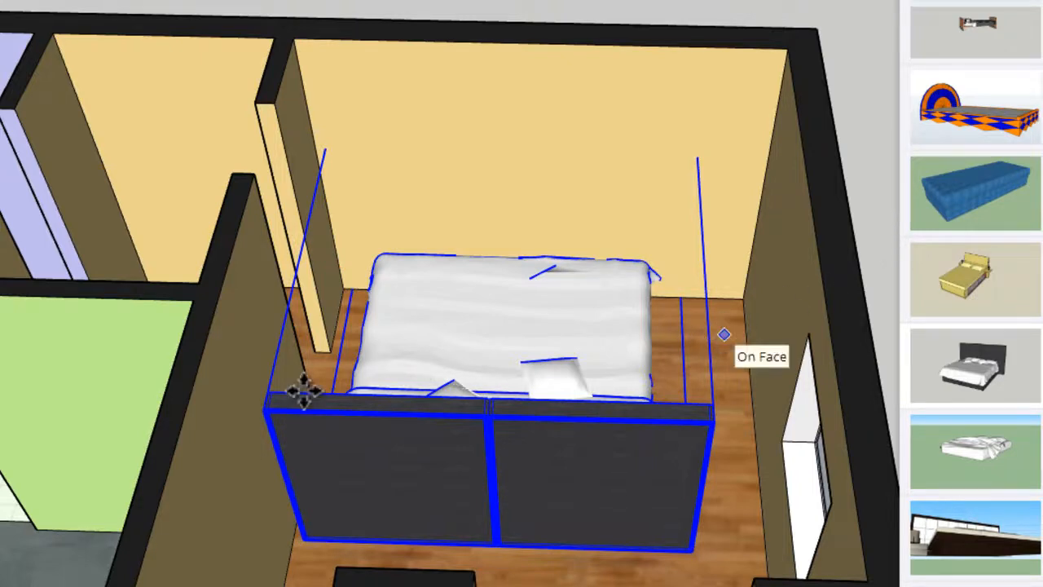
pyautogui.moveTo(562, 269)
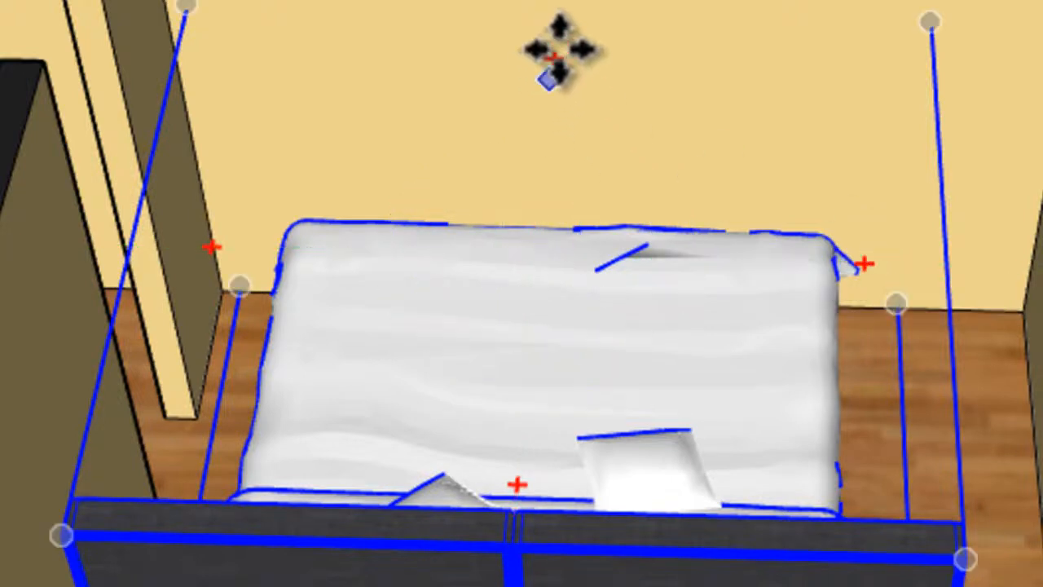
# Step: Set the bed's destination point against the back wall
pyautogui.click(555, 55)
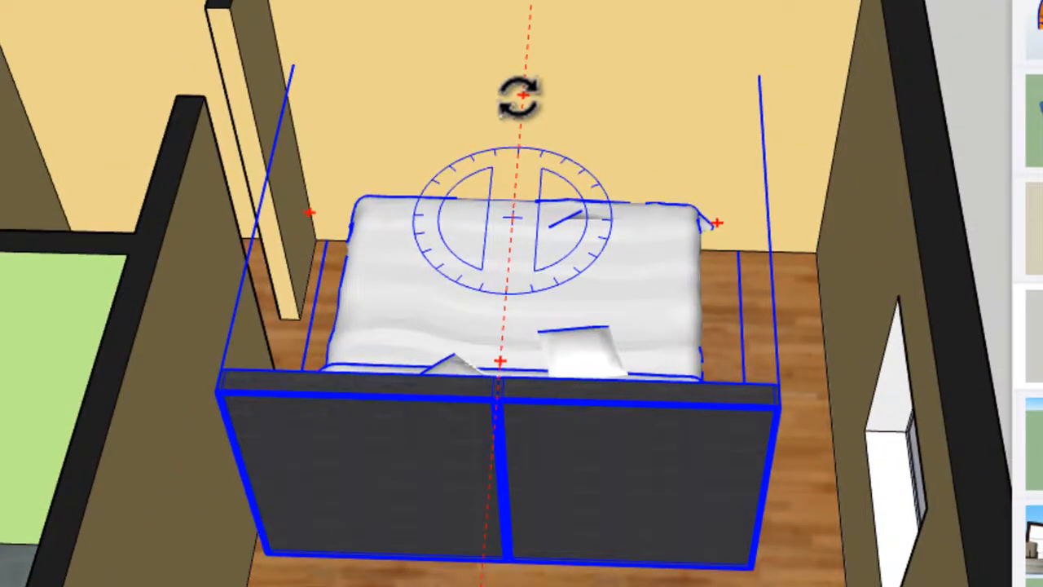
pyautogui.moveTo(607, 114)
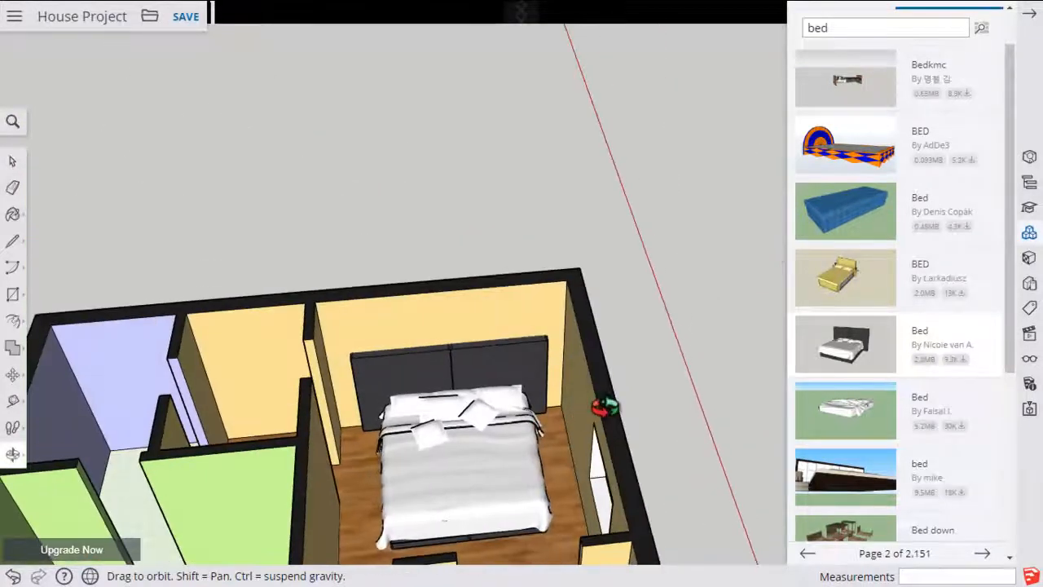
pyautogui.moveTo(603, 408); pyautogui.dragTo(465, 350)
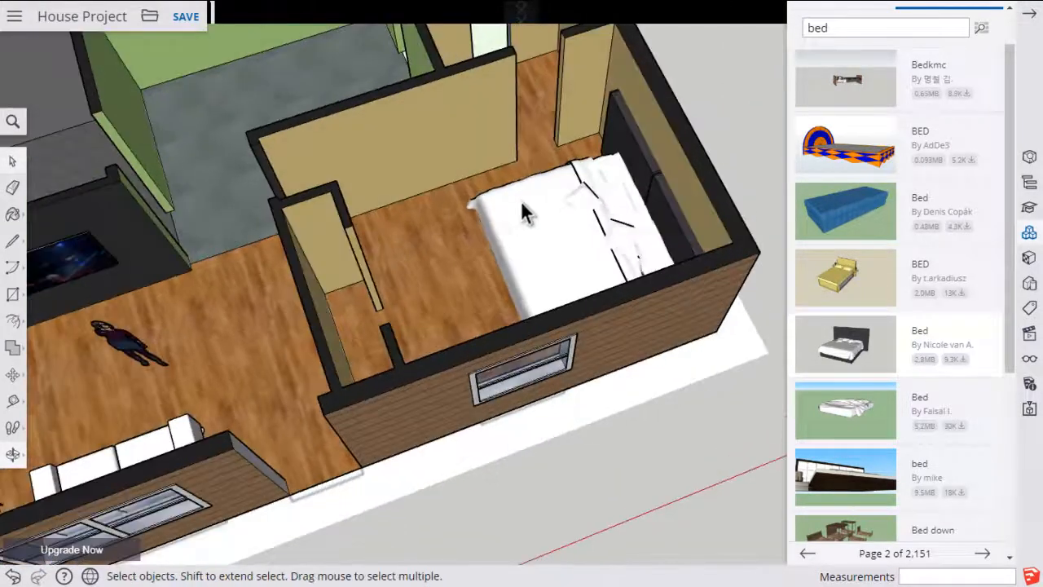
pyautogui.moveTo(522, 211); pyautogui.dragTo(294, 159)
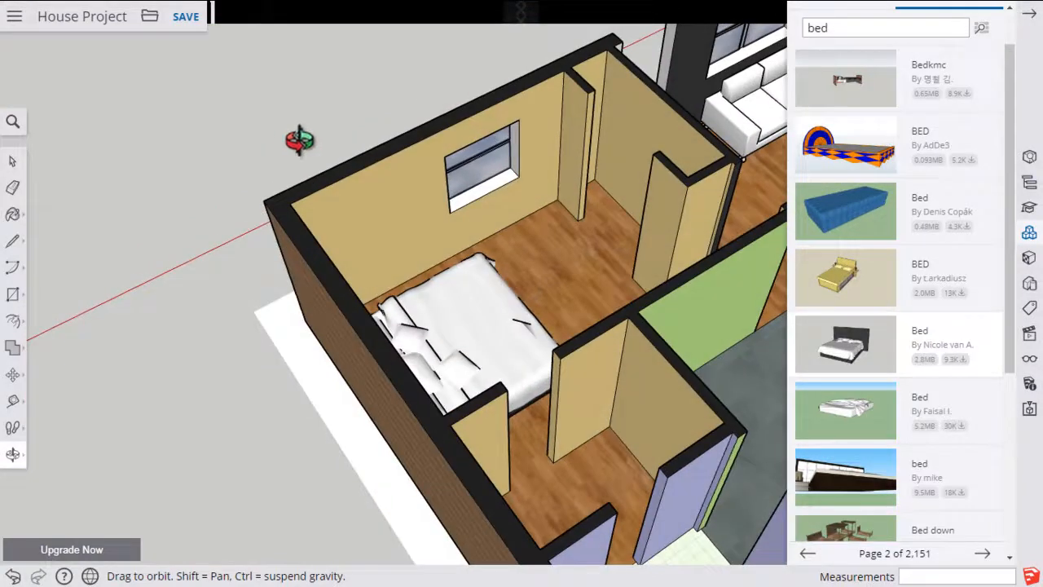
pyautogui.moveTo(300, 140); pyautogui.dragTo(501, 346)
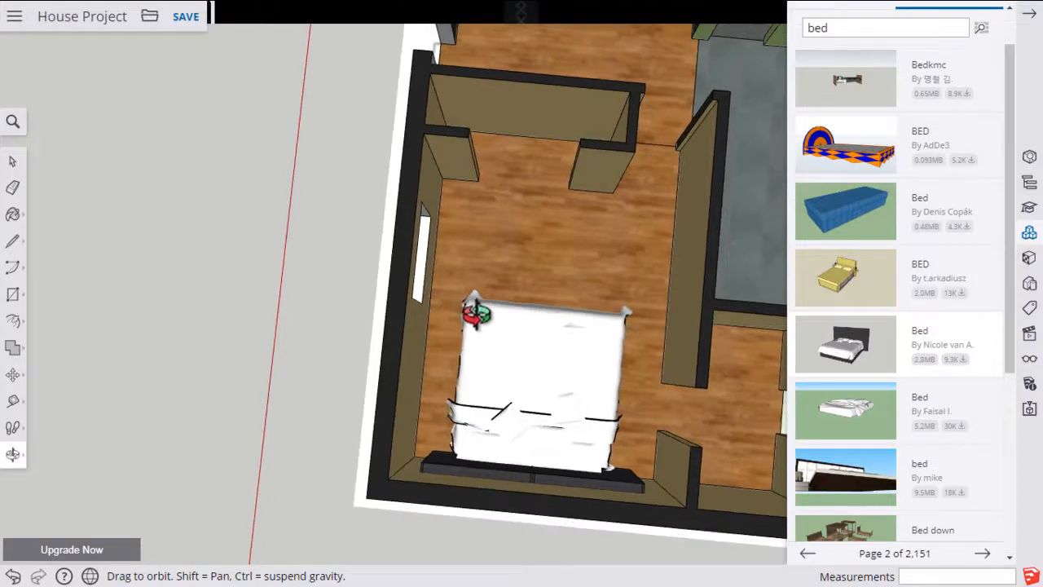
# Step: Search components for 'night stand' and scroll the results
pyautogui.write('night stand')
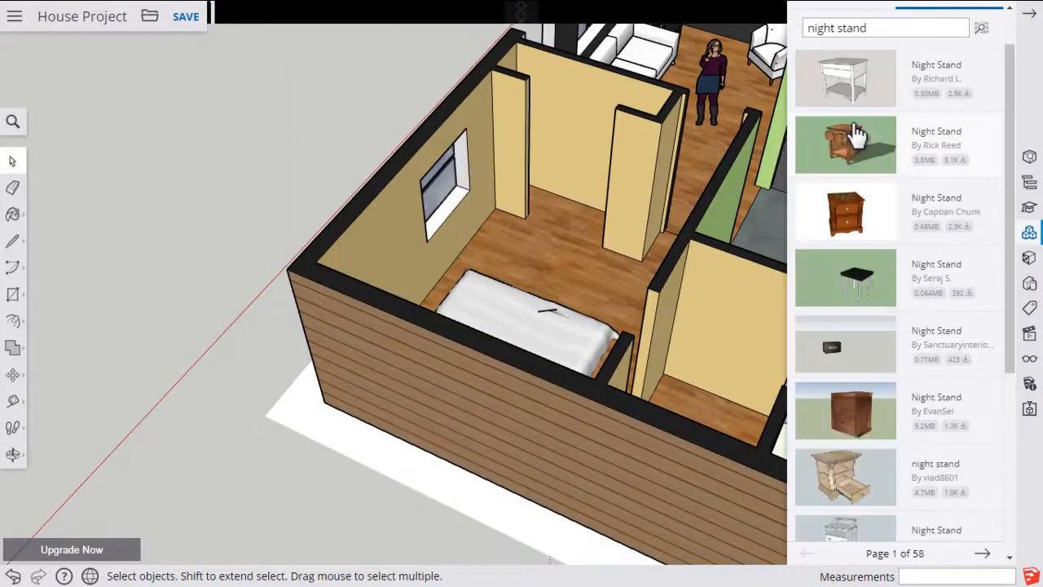
pyautogui.moveTo(909, 249)
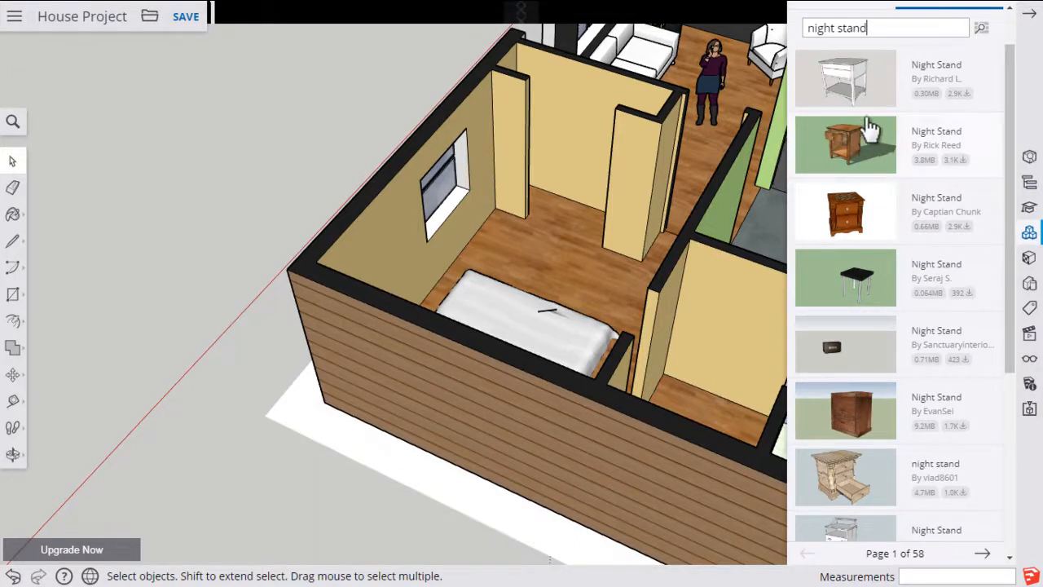
pyautogui.scroll(-3)
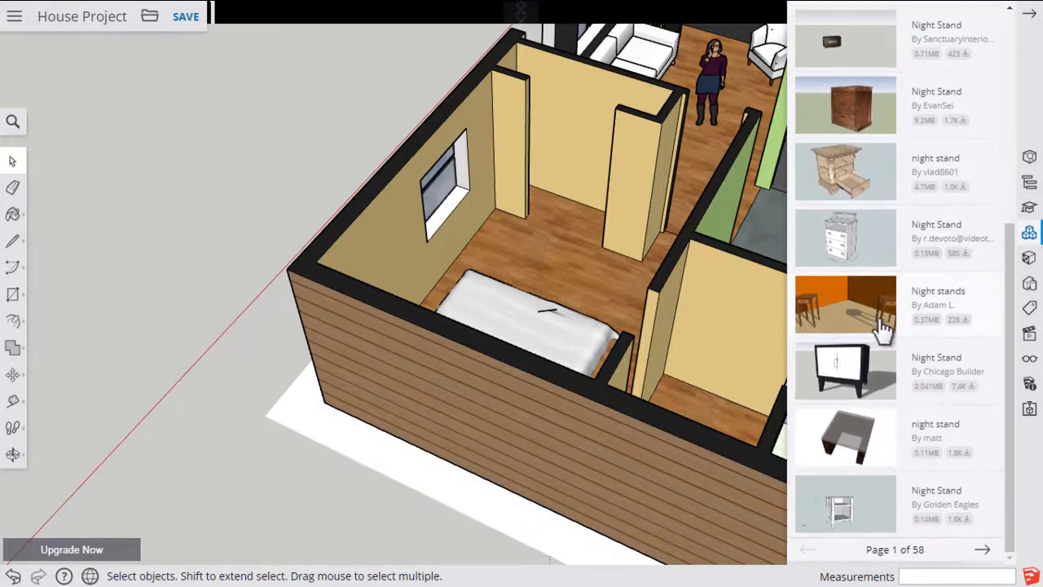
pyautogui.moveTo(868, 373)
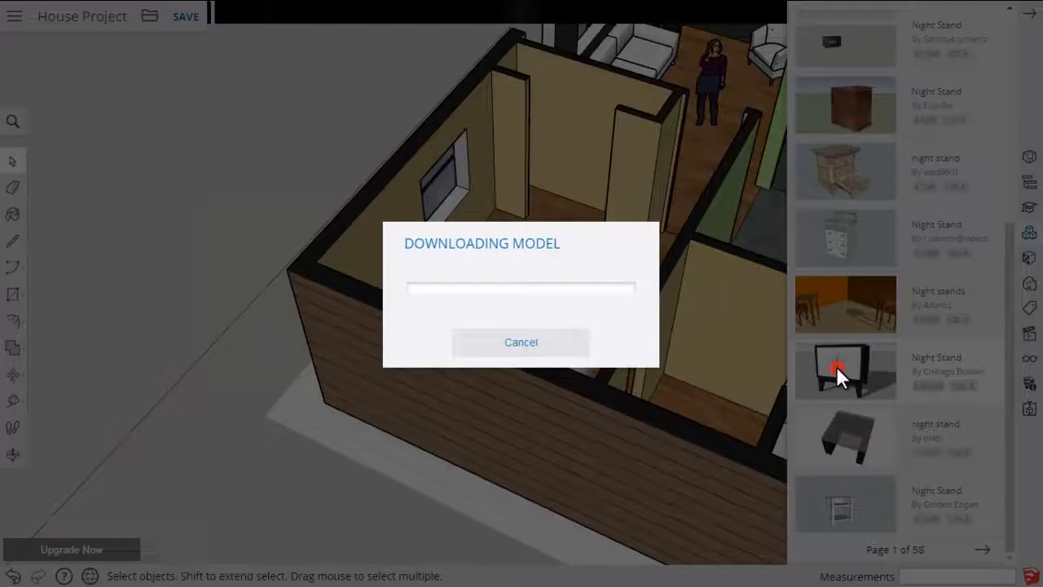
# Step: Download the black two-door Chicago Builder night stand and move it beside the bed
pyautogui.click(845, 371)
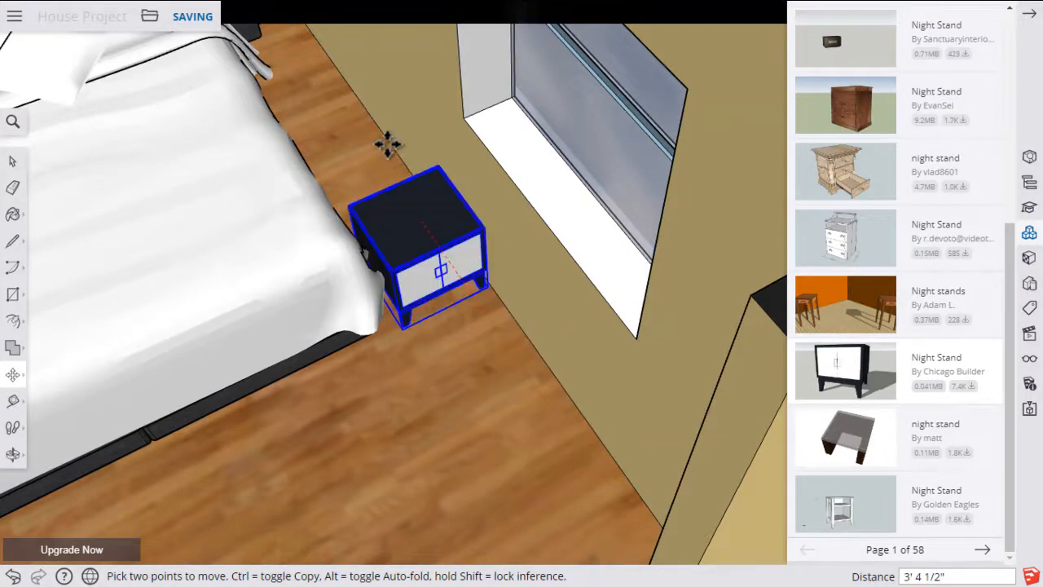
pyautogui.moveTo(432, 261); pyautogui.dragTo(326, 122)
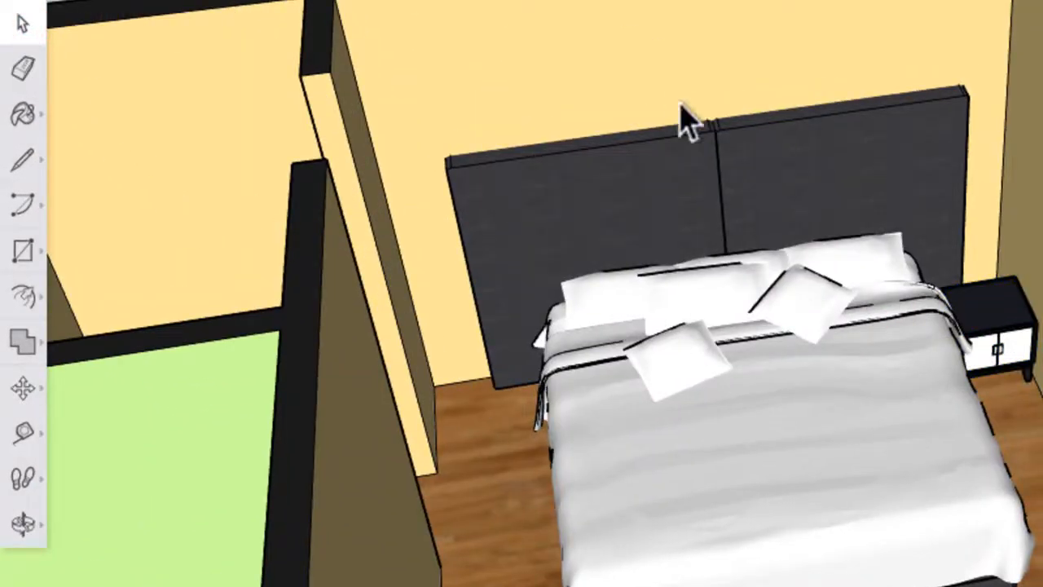
pyautogui.moveTo(640, 207)
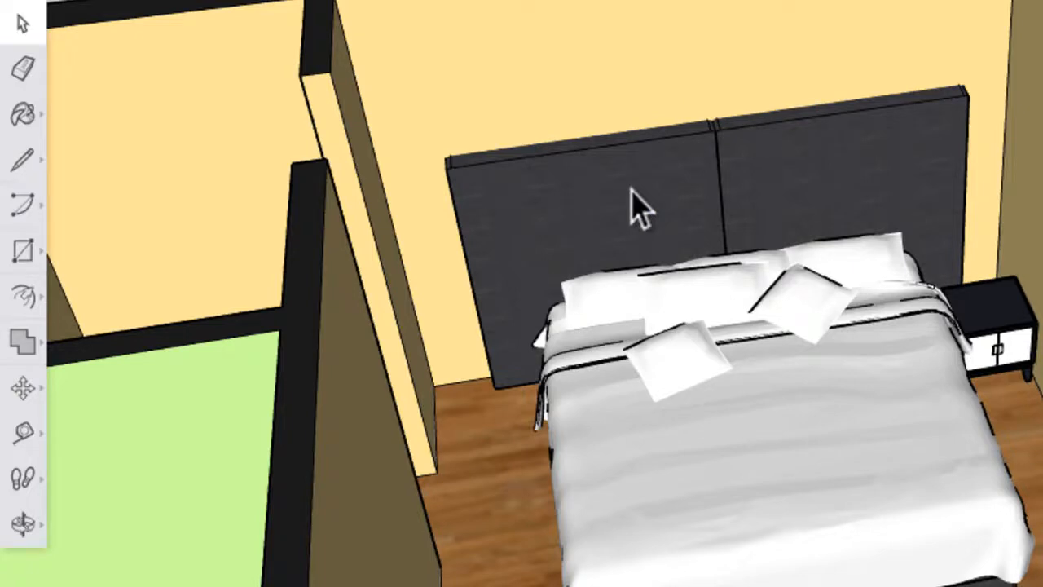
# Step: Select the bed and scale it narrower from its side grip
pyautogui.click(615, 216)
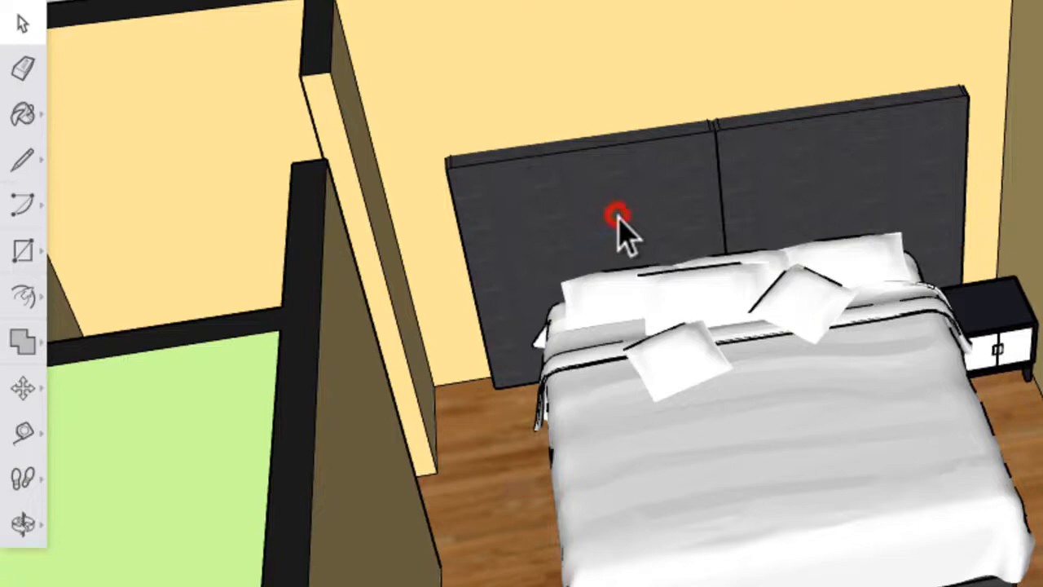
pyautogui.click(617, 213)
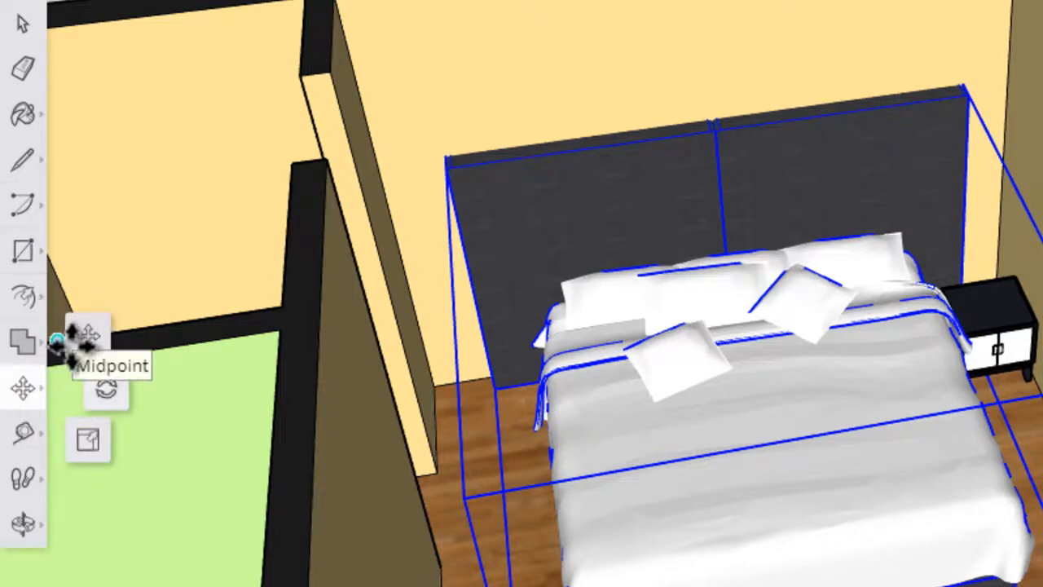
pyautogui.moveTo(106, 395)
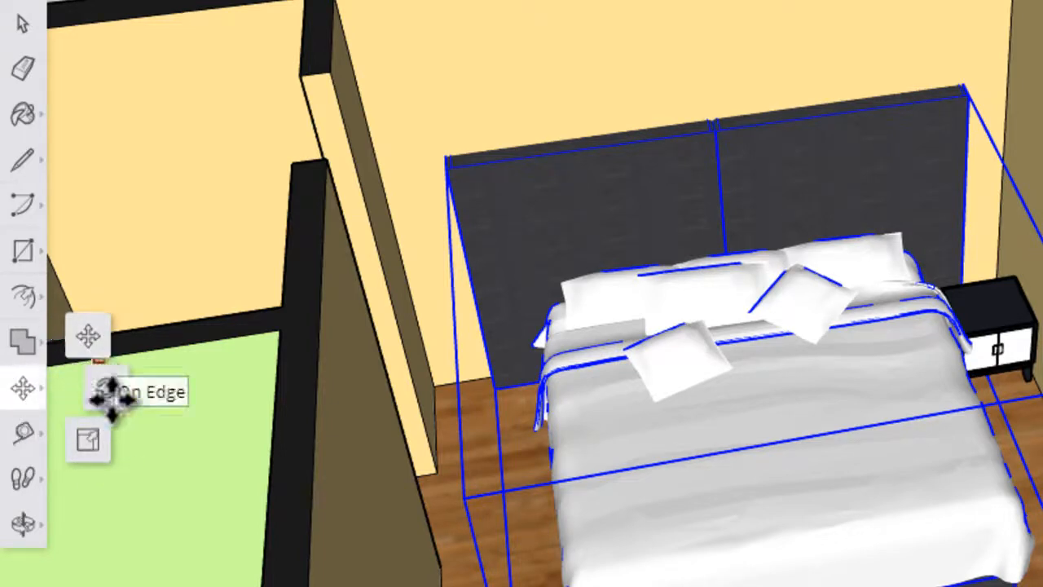
pyautogui.moveTo(87, 440)
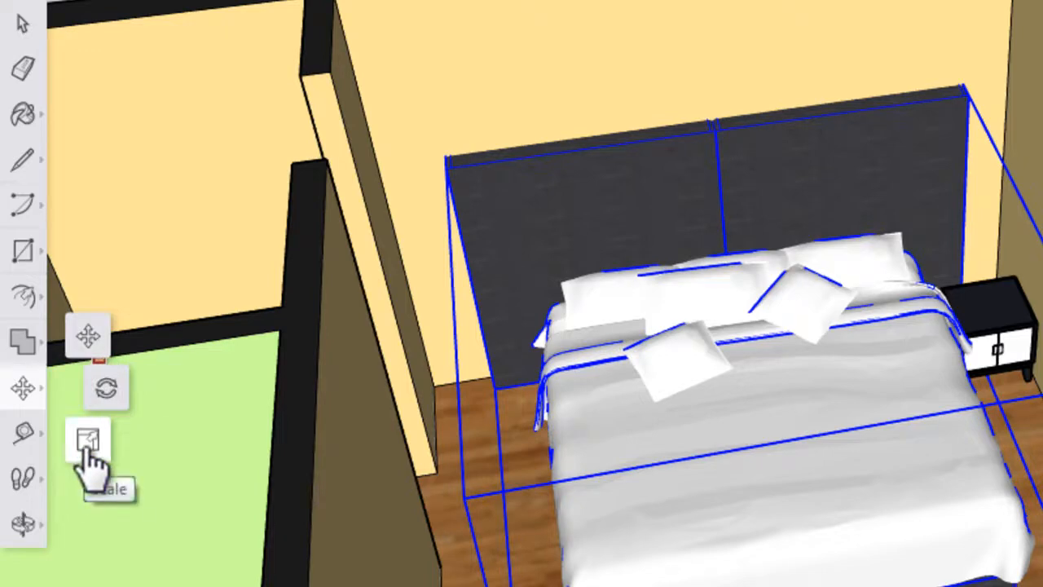
pyautogui.click(85, 440)
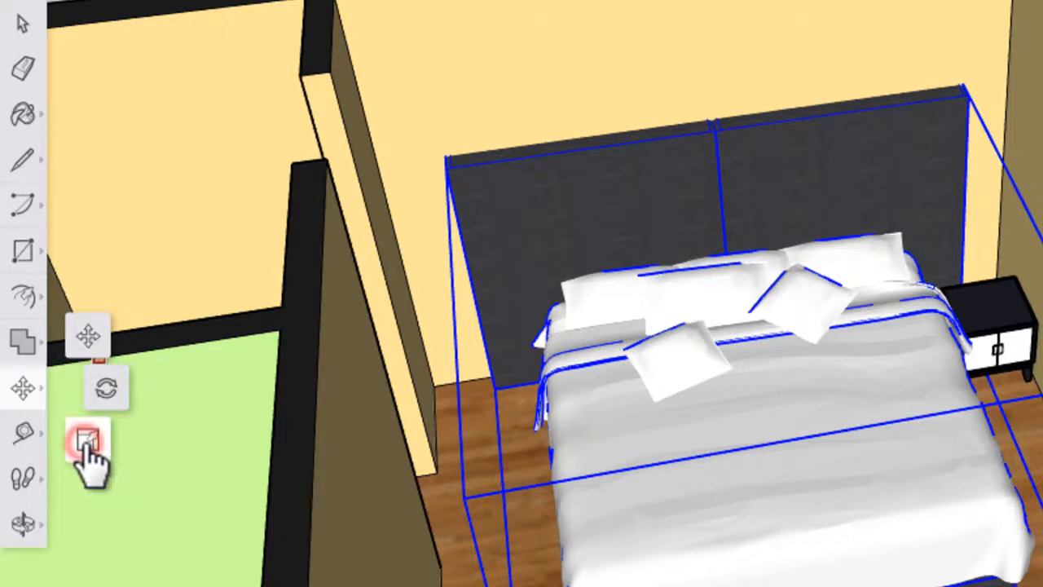
pyautogui.click(81, 447)
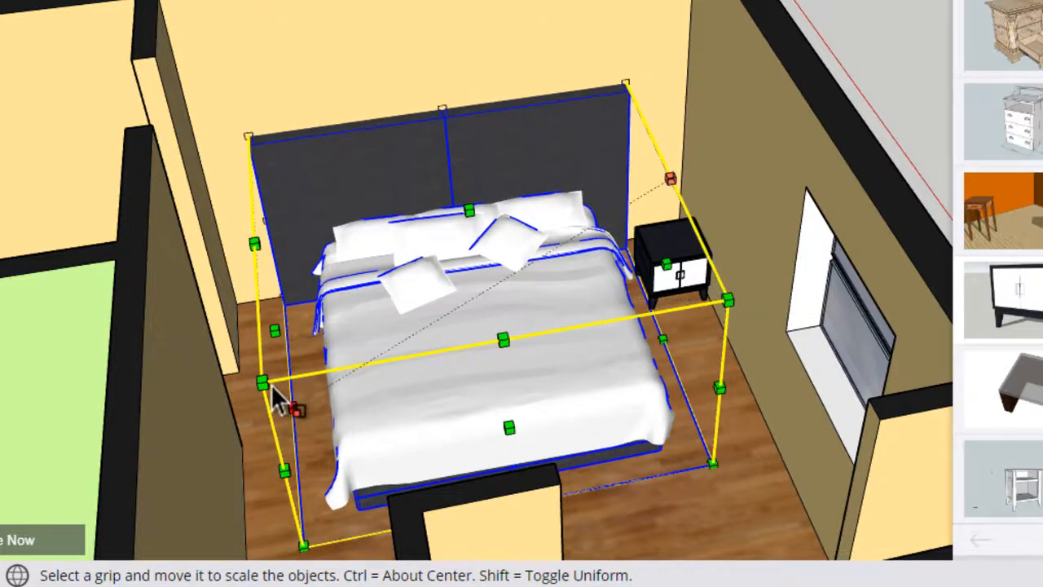
pyautogui.moveTo(261, 383); pyautogui.dragTo(289, 373)
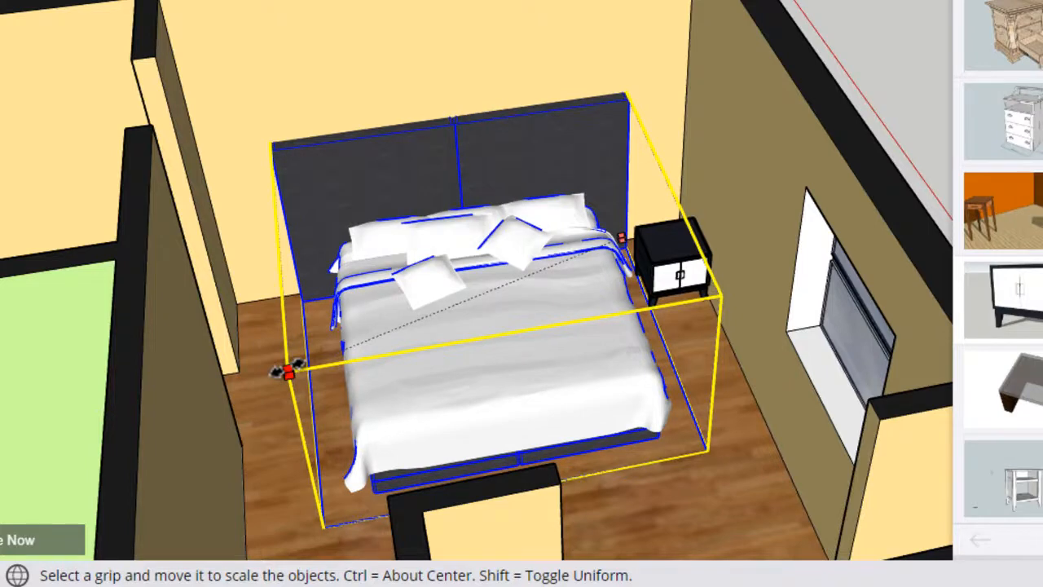
pyautogui.moveTo(289, 371); pyautogui.dragTo(292, 367)
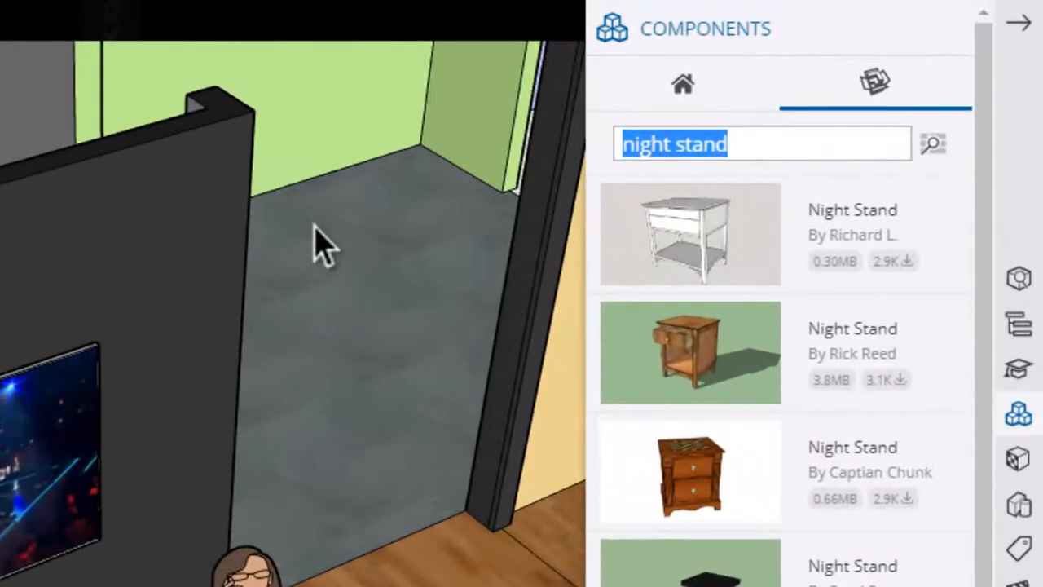
# Step: Search the component library for 'led tv'
pyautogui.write('led tv')
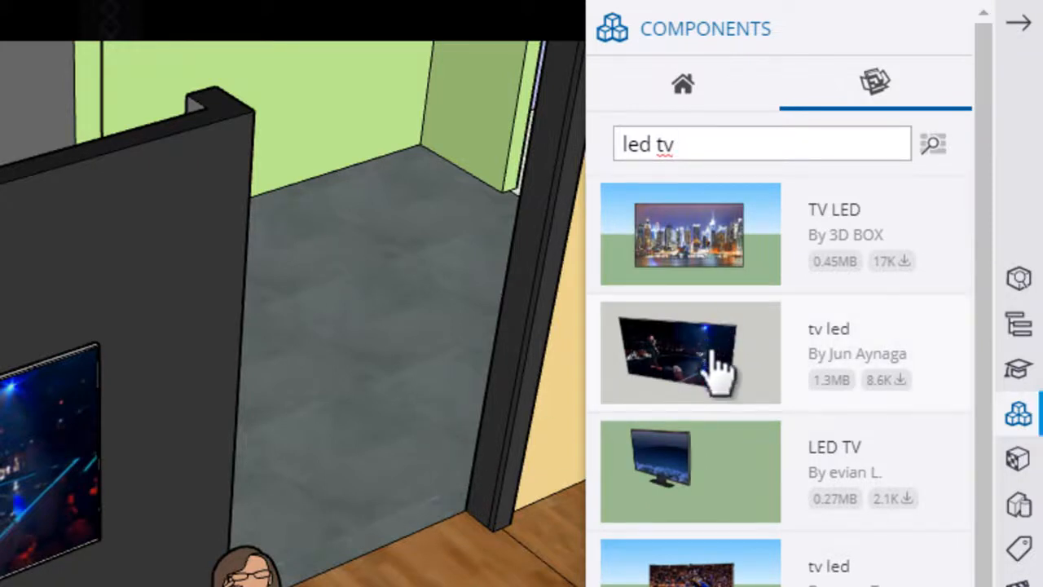
pyautogui.moveTo(860, 342)
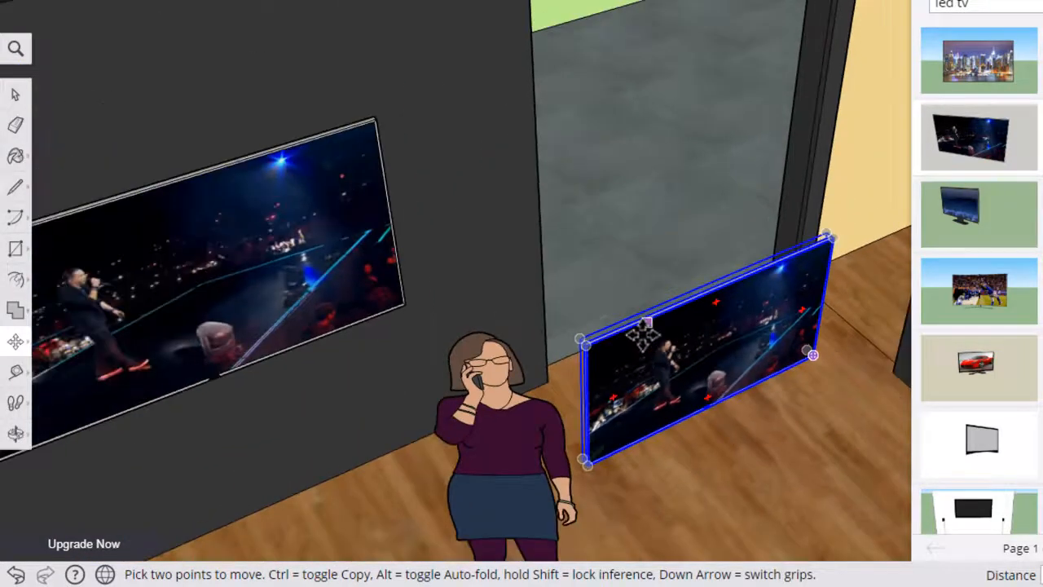
pyautogui.moveTo(672, 371)
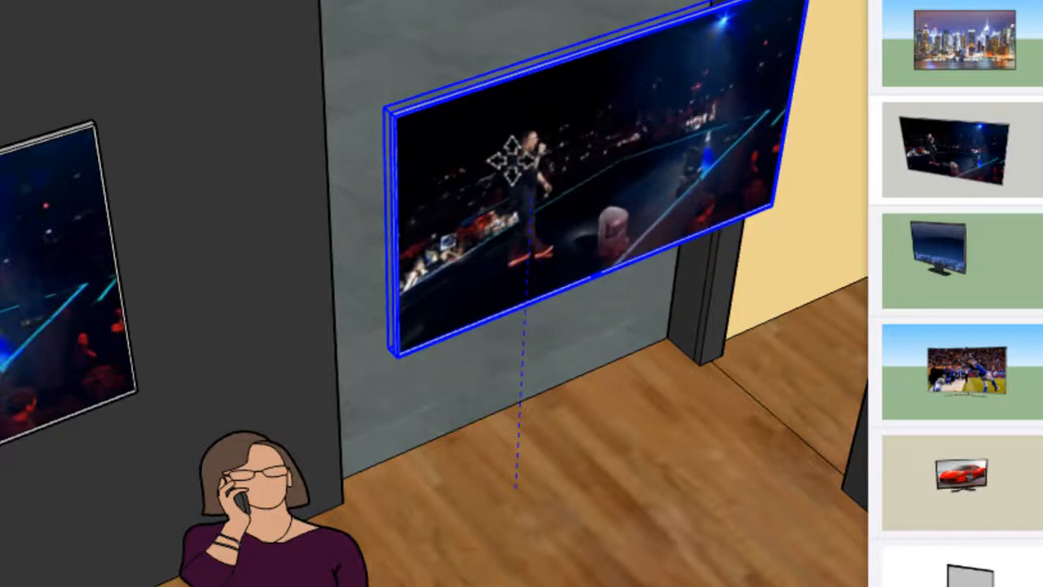
# Step: Drag the LED TV upward along the blue axis onto the wall
pyautogui.moveTo(513, 163); pyautogui.dragTo(513, 146)
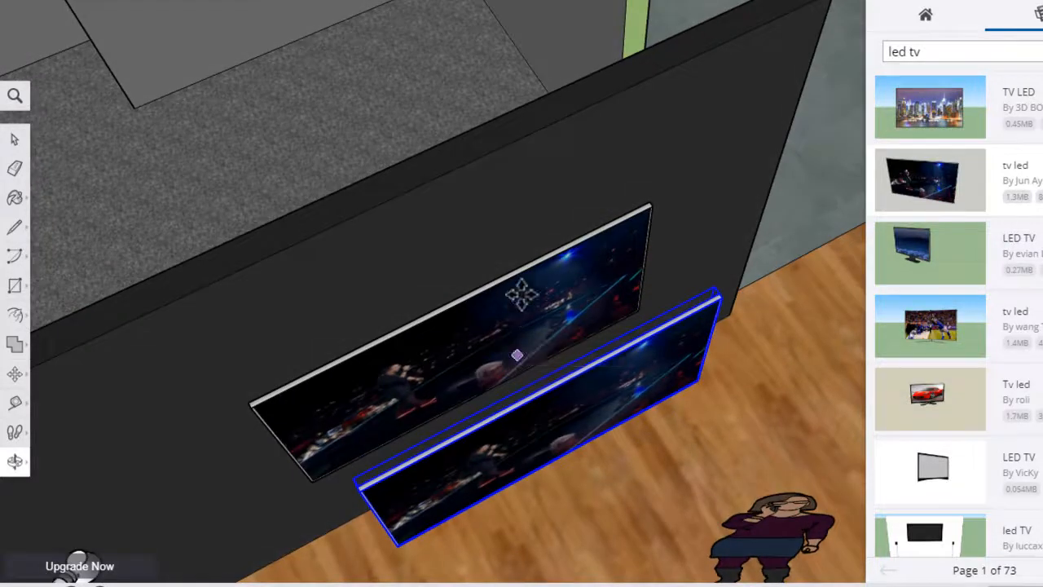
# Step: Move the new LED TV onto the dark wall, covering the old TV
pyautogui.click(517, 354)
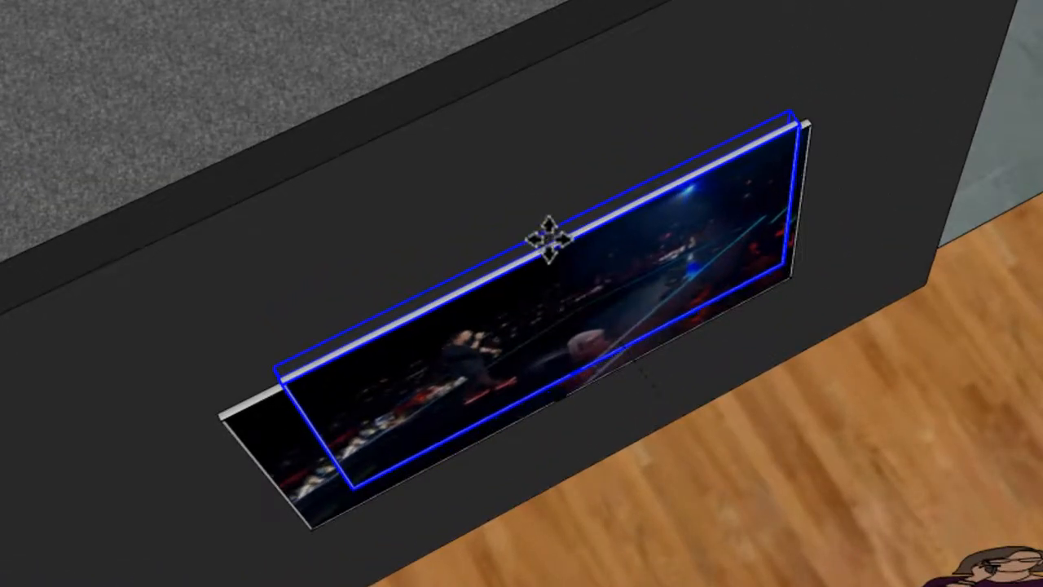
pyautogui.moveTo(548, 240); pyautogui.dragTo(542, 212)
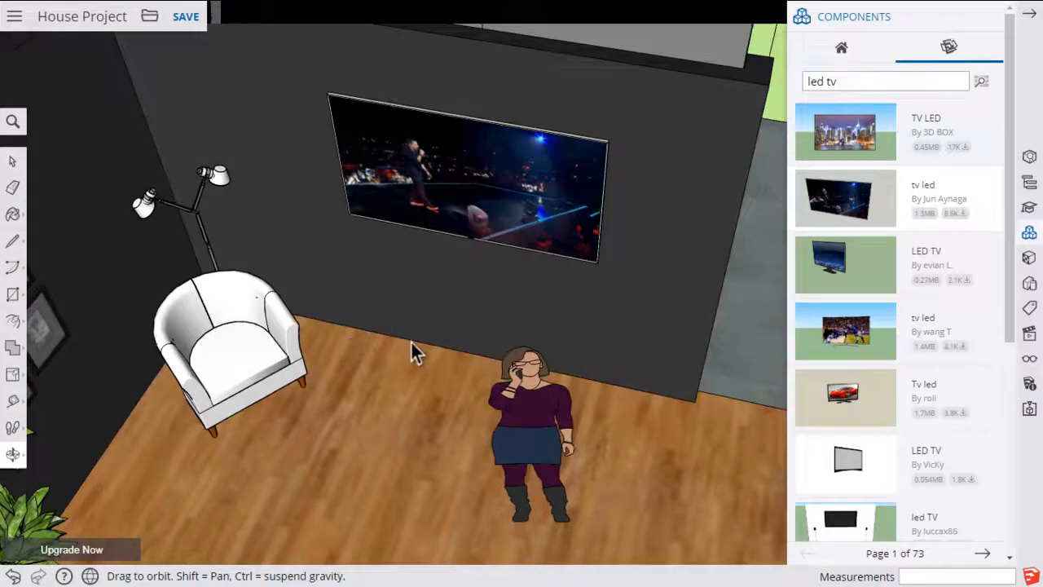
# Step: Orbit and pan from the TV wall to the yellow, green and lavender rooms
pyautogui.moveTo(416, 350); pyautogui.dragTo(424, 326)
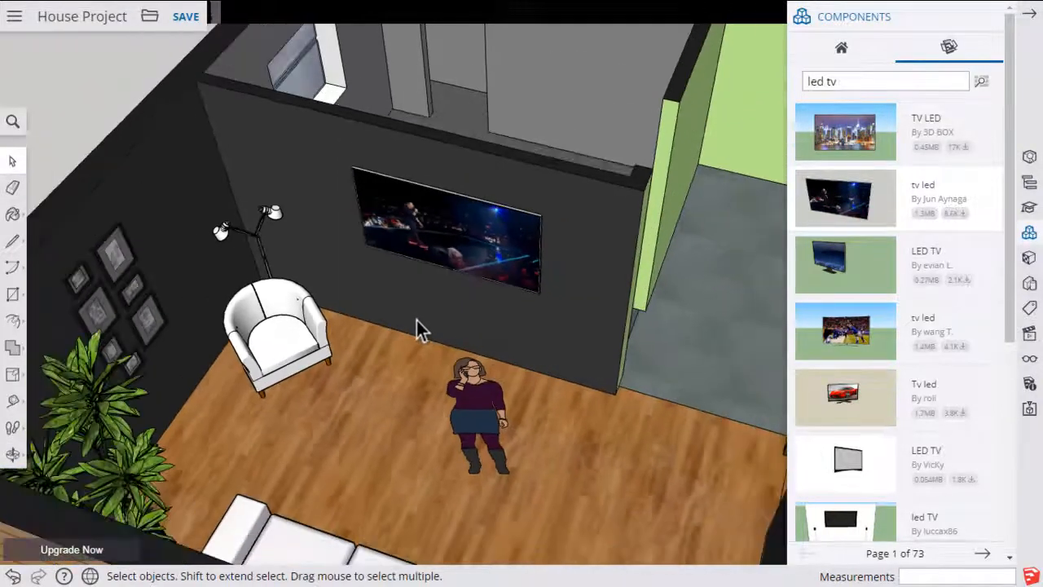
pyautogui.moveTo(416, 326); pyautogui.dragTo(351, 228)
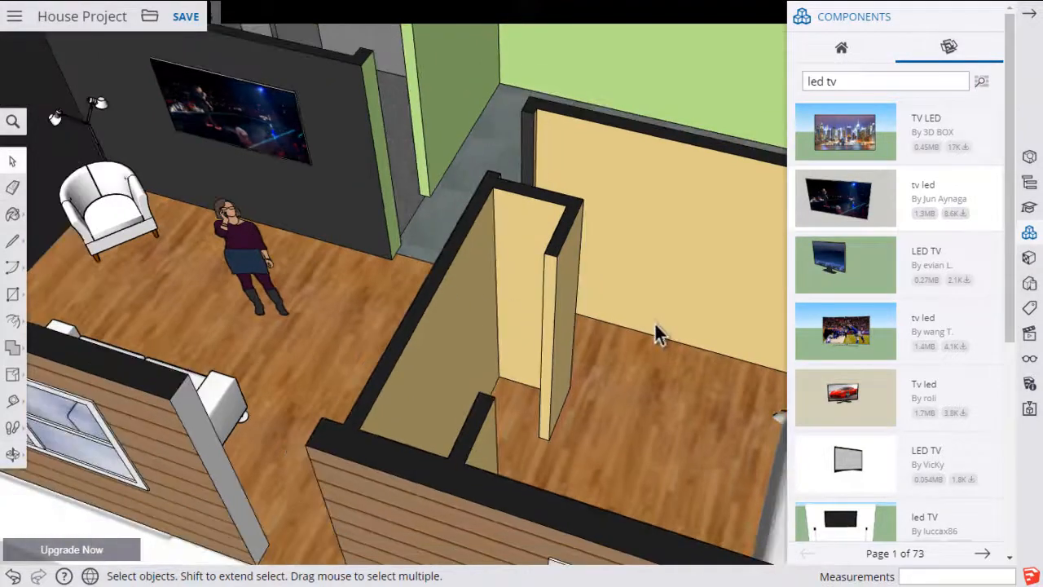
pyautogui.moveTo(660, 335); pyautogui.dragTo(448, 253)
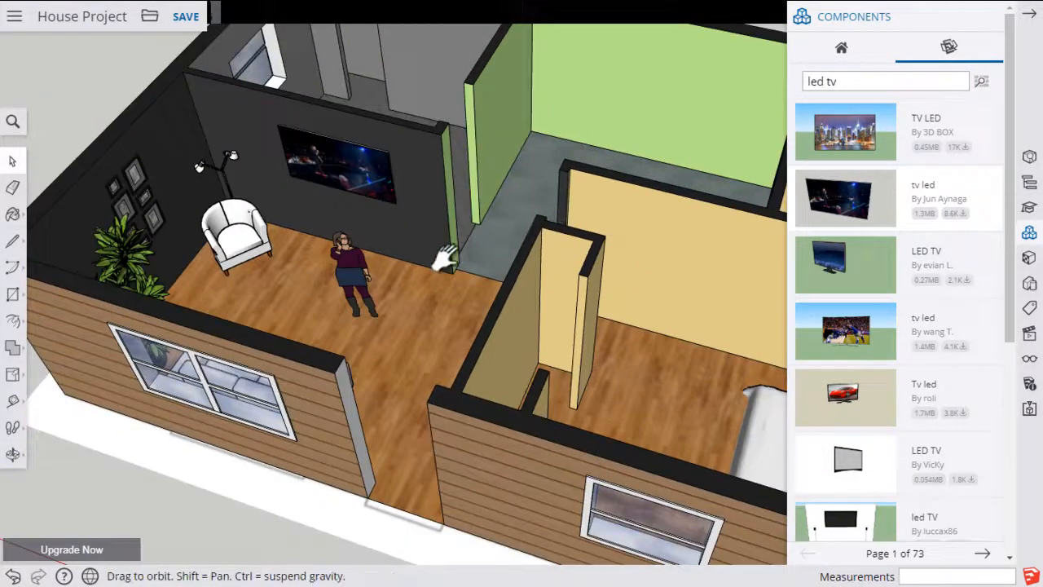
pyautogui.moveTo(448, 253); pyautogui.dragTo(334, 265)
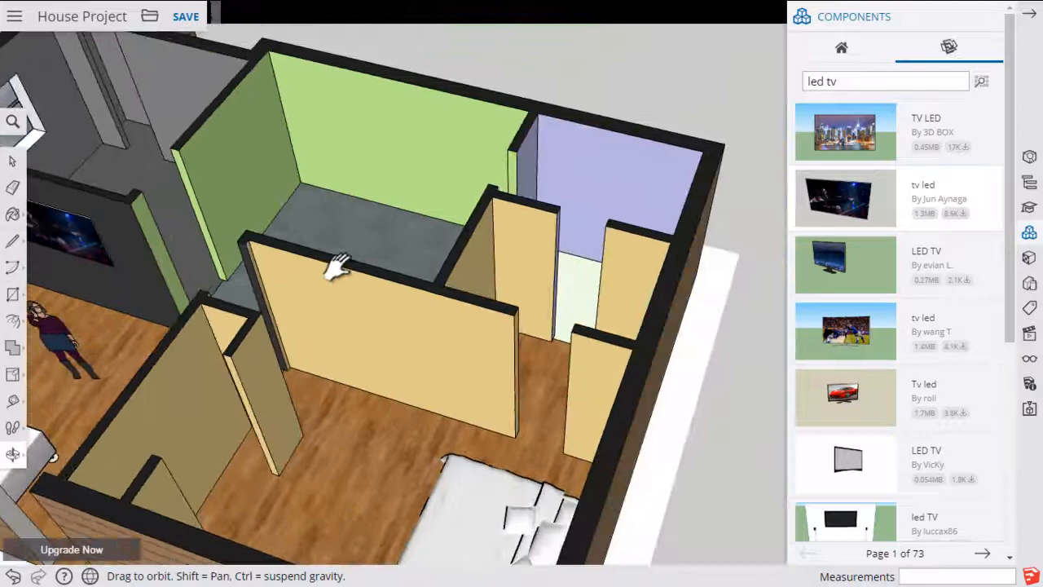